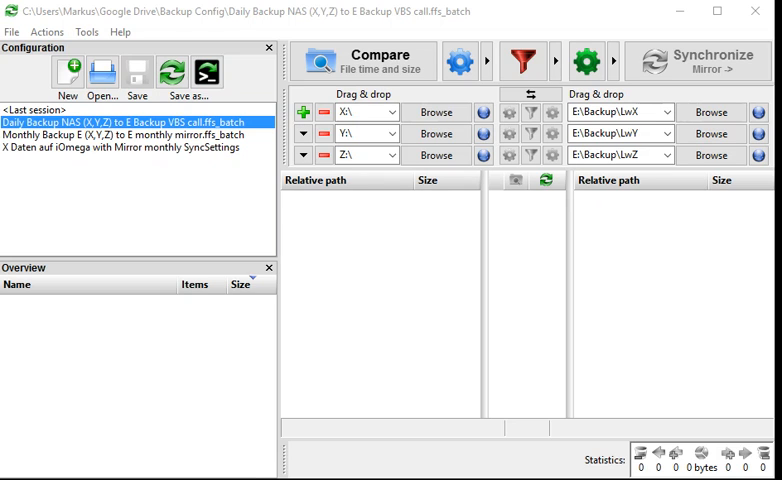
pyautogui.moveTo(548, 16)
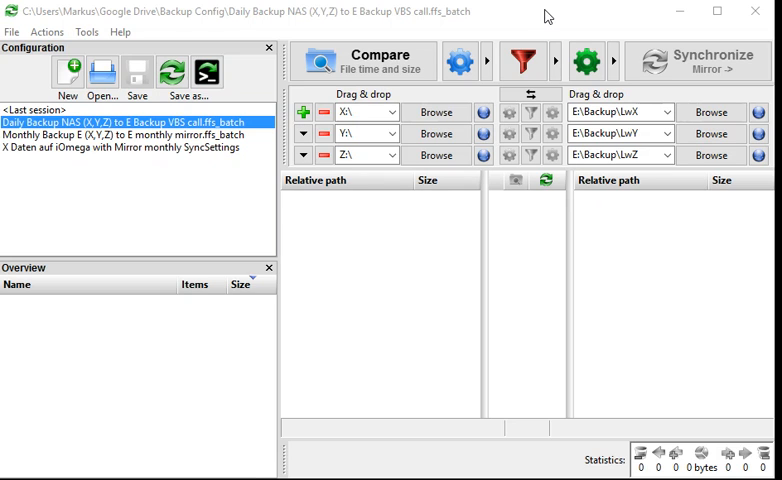
pyautogui.moveTo(430, 28)
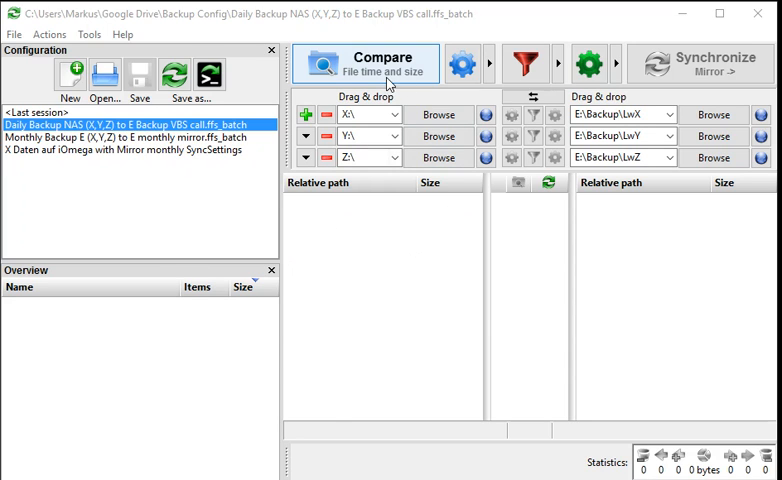
pyautogui.moveTo(322, 94)
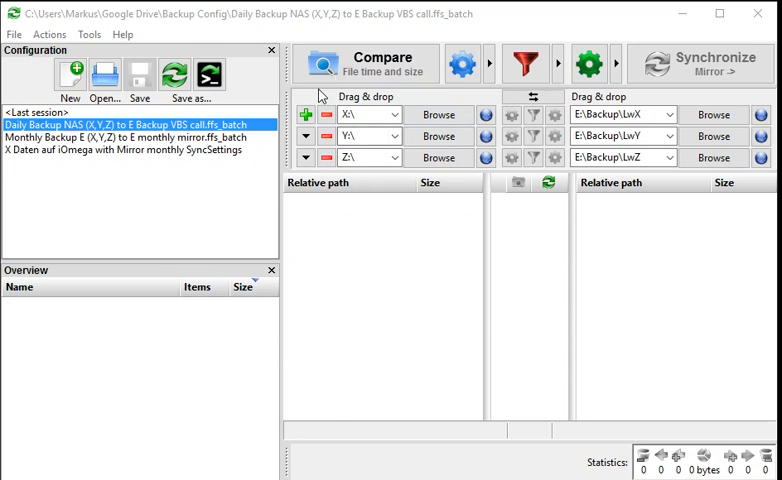
pyautogui.moveTo(497, 186)
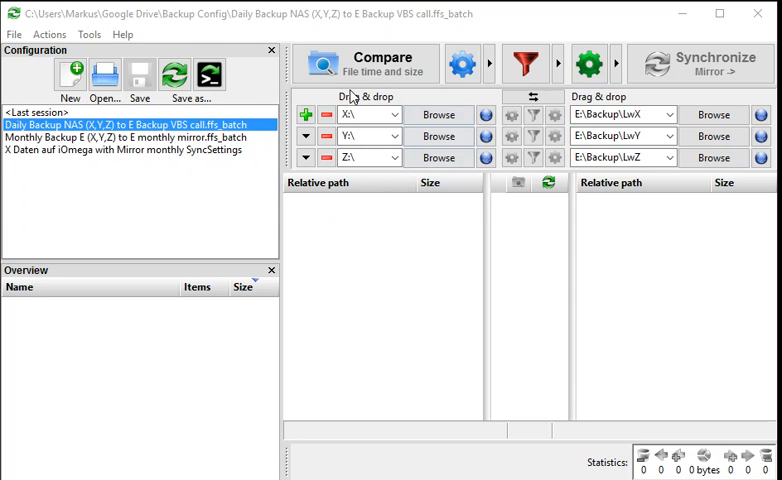
pyautogui.moveTo(437, 114)
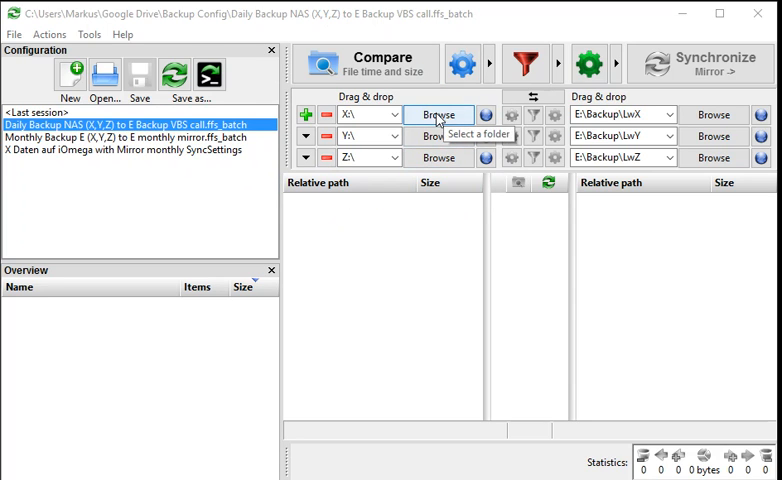
pyautogui.moveTo(438, 130)
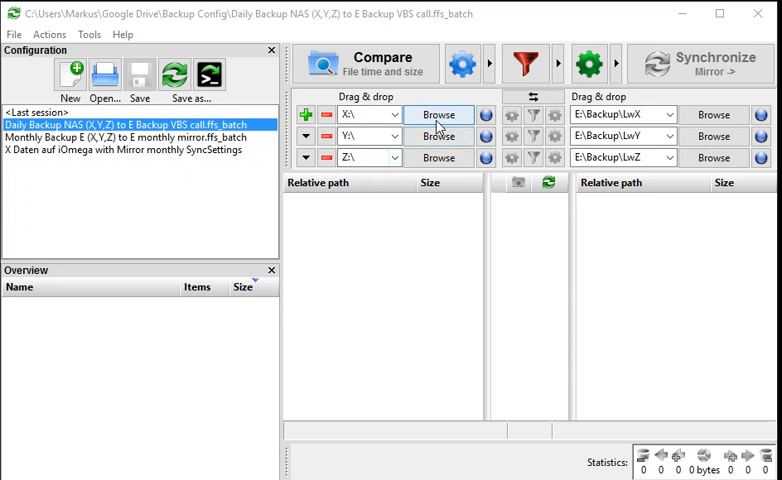
# Review the synchronization options and keep Mirror as the synchronization variant.
pyautogui.click(438, 114)
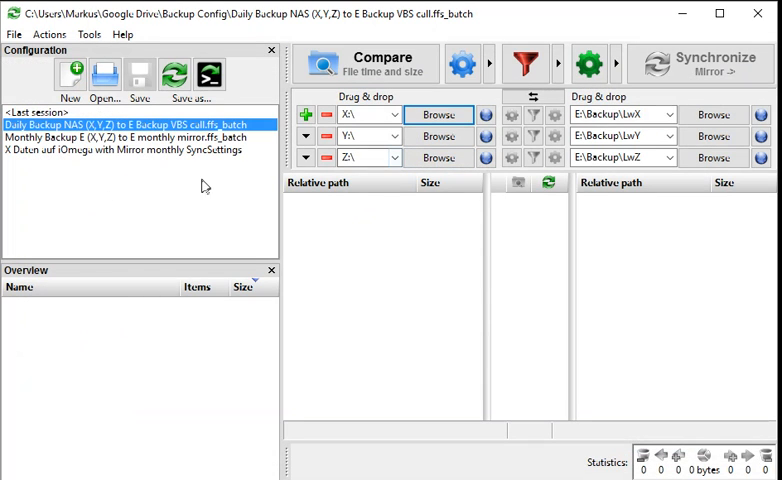
pyautogui.click(362, 114)
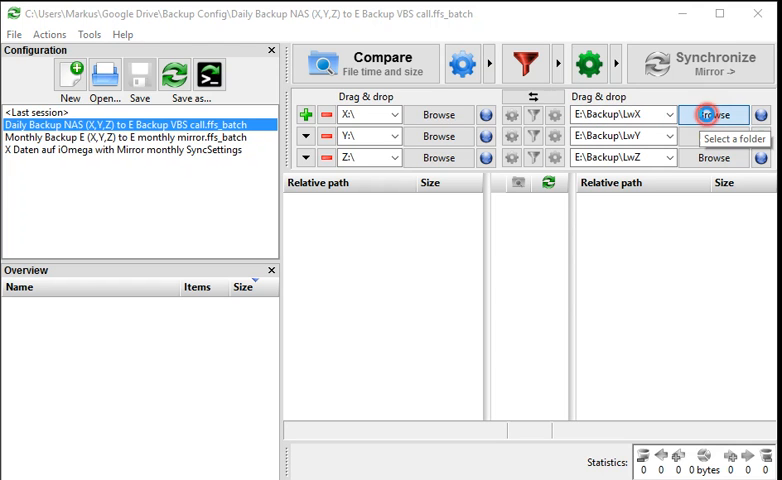
pyautogui.click(714, 114)
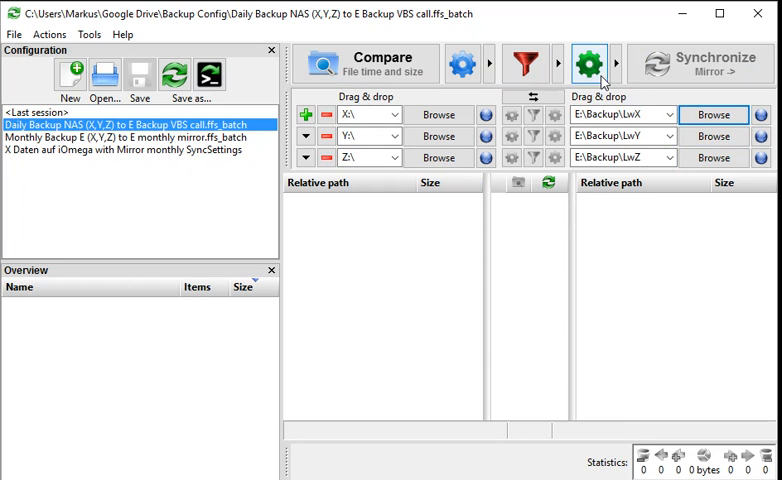
pyautogui.click(616, 63)
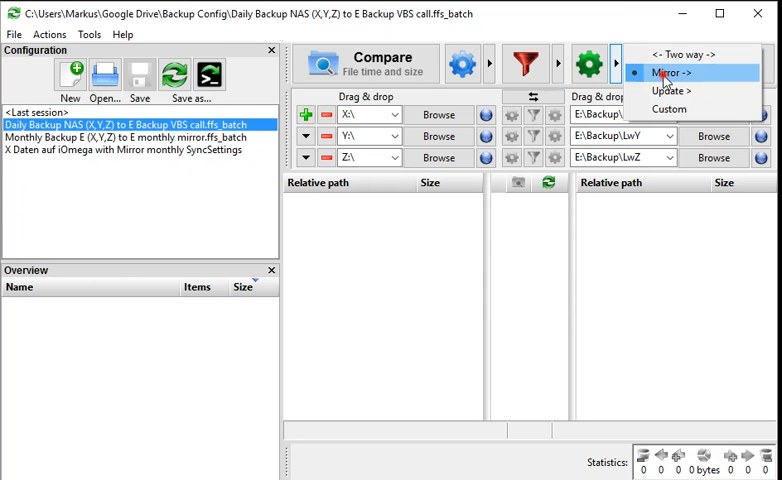
pyautogui.click(671, 72)
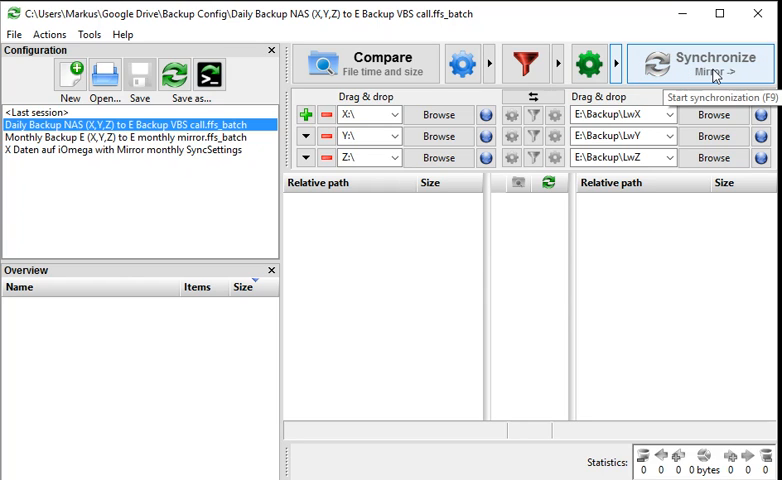
pyautogui.moveTo(461, 189)
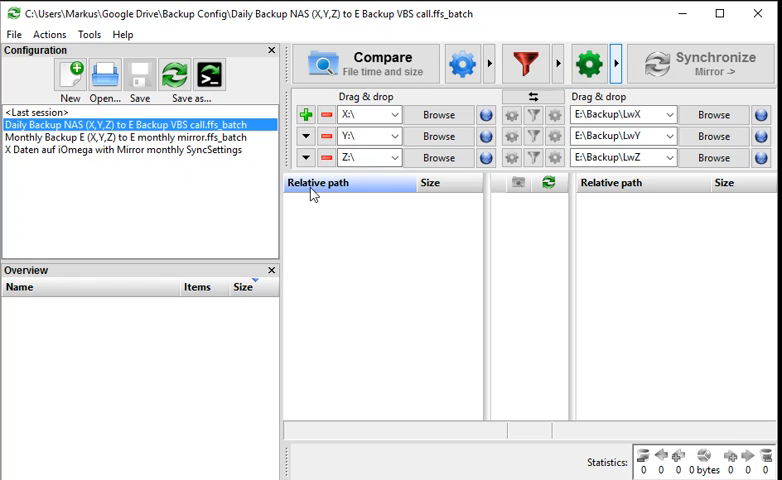
pyautogui.moveTo(613, 270)
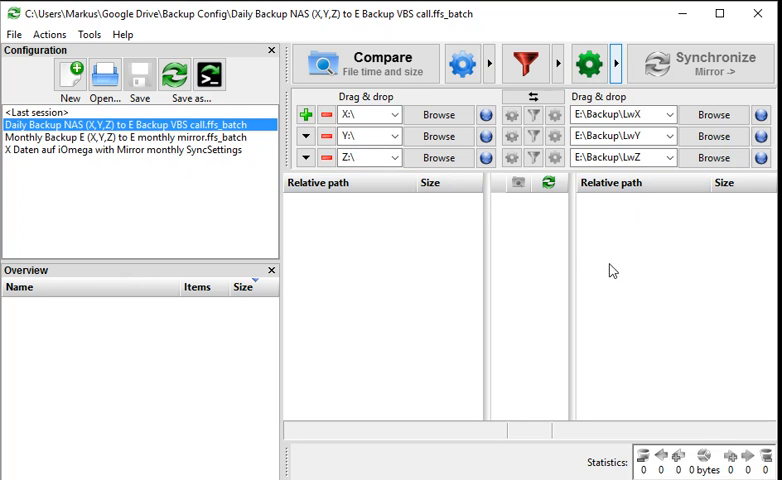
pyautogui.moveTo(384, 211)
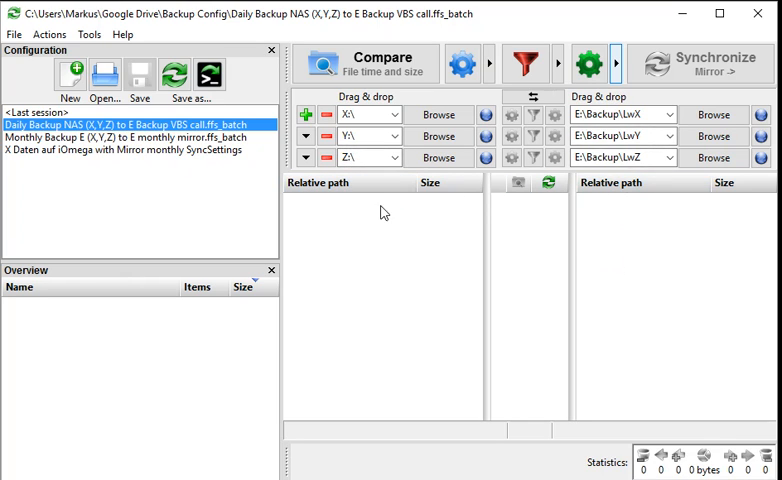
pyautogui.moveTo(727, 190)
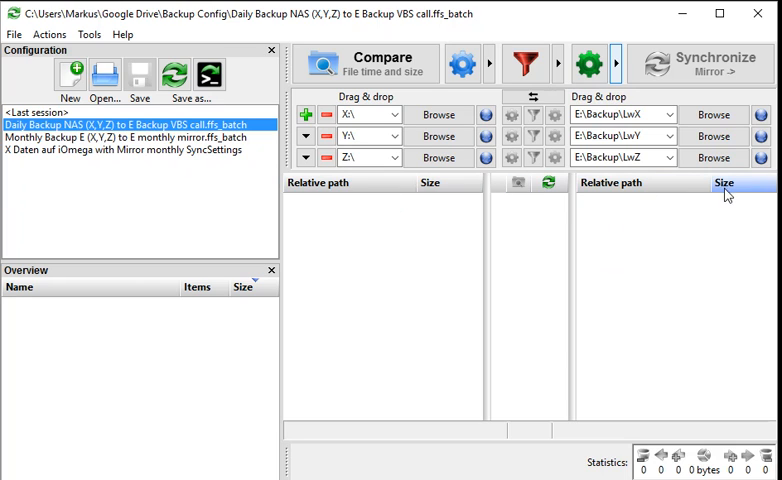
pyautogui.moveTo(457, 210)
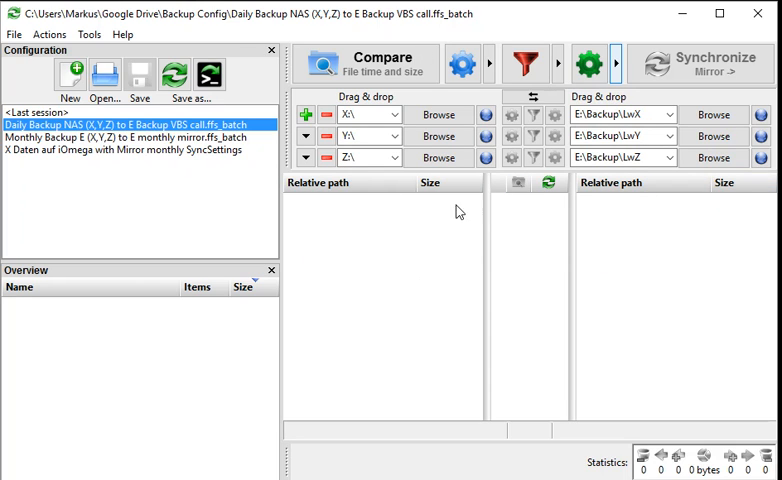
pyautogui.moveTo(421, 131)
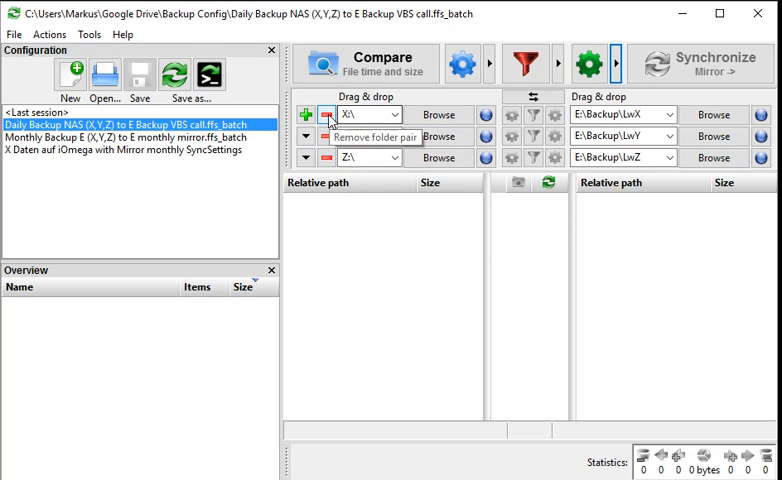
pyautogui.moveTo(365, 130)
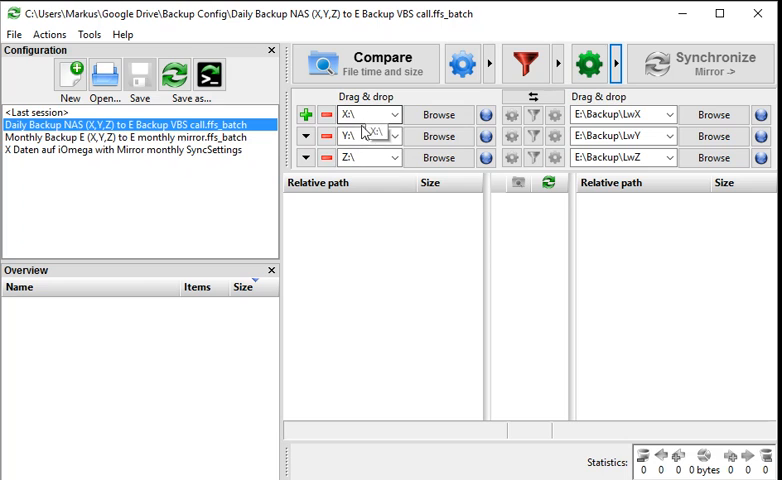
pyautogui.moveTo(378, 150)
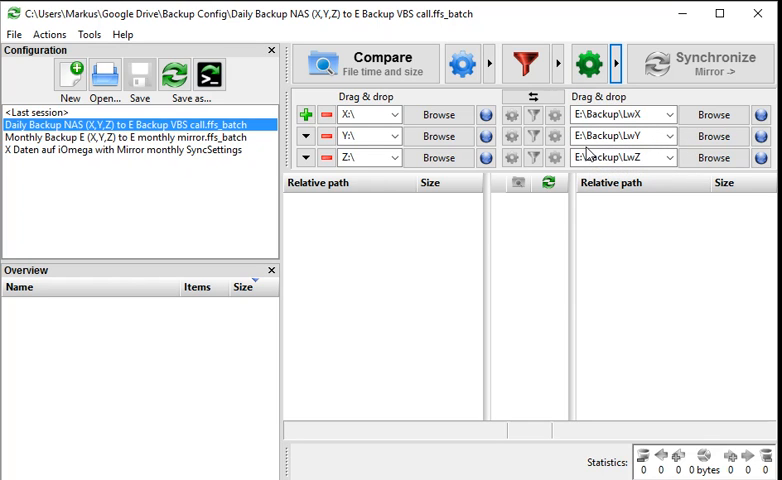
pyautogui.moveTo(612, 157)
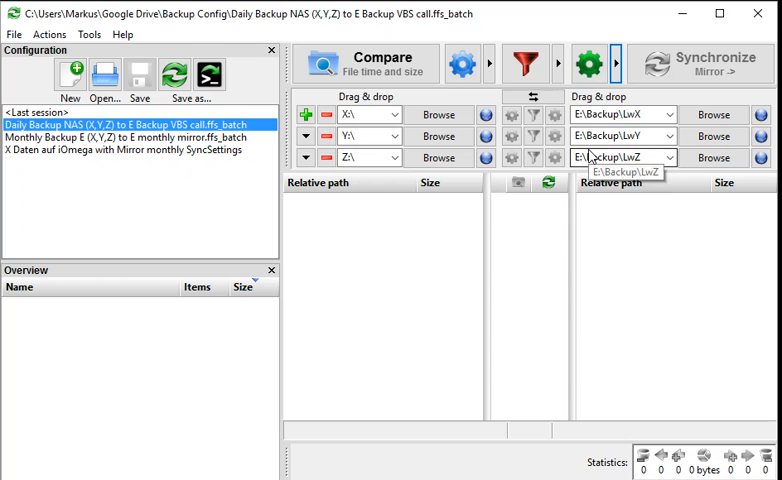
pyautogui.moveTo(548, 132)
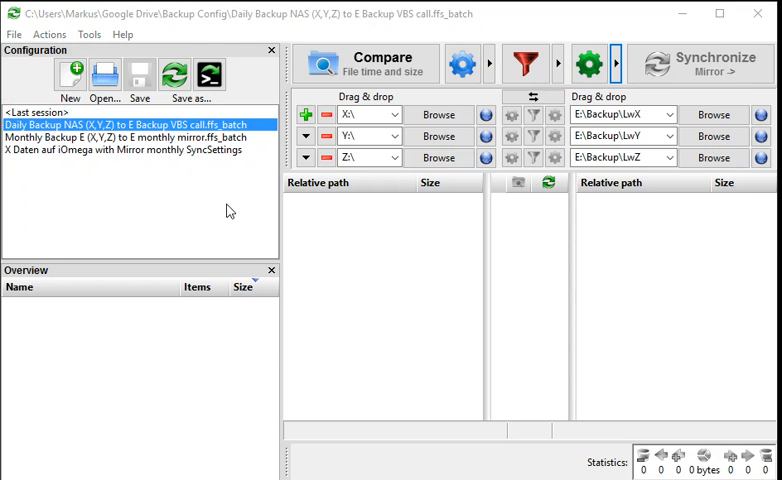
# Set file deletion to Permanent, glance at Comparison settings, and close the dialog.
pyautogui.click(590, 62)
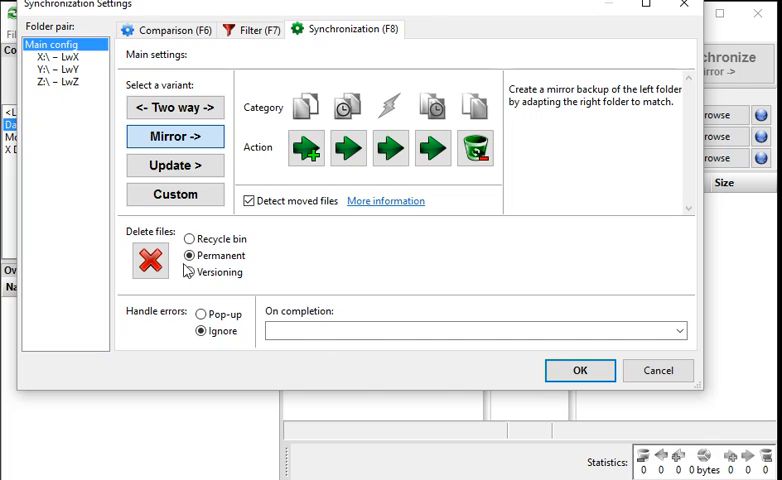
pyautogui.moveTo(189, 239)
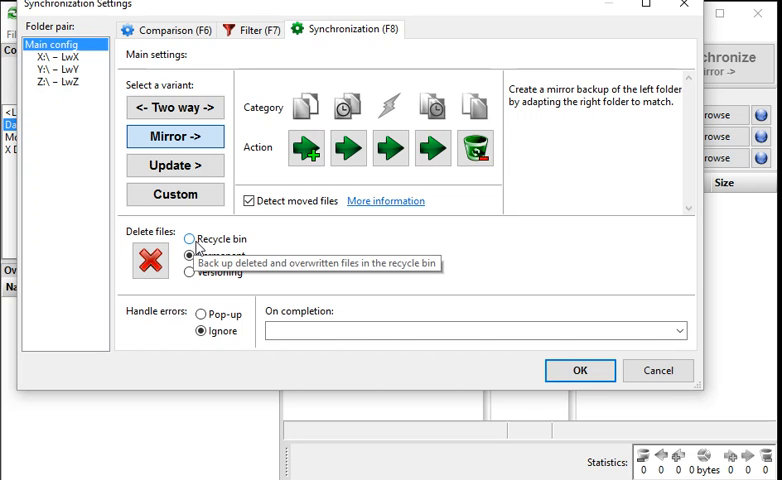
pyautogui.click(190, 256)
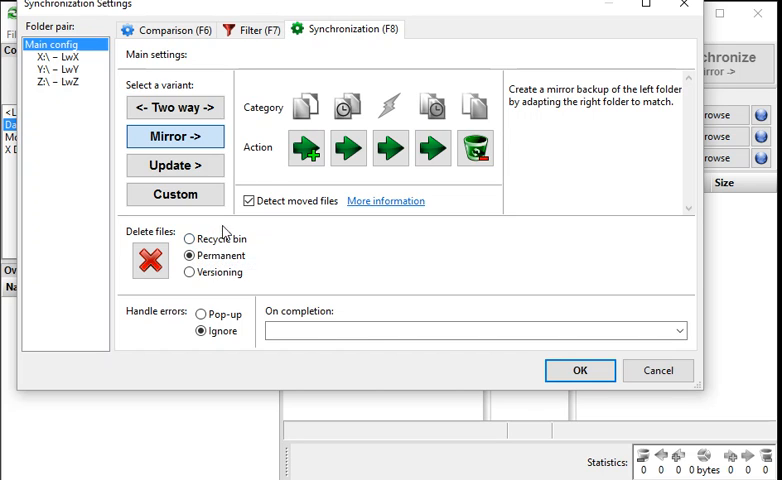
pyautogui.moveTo(188, 239)
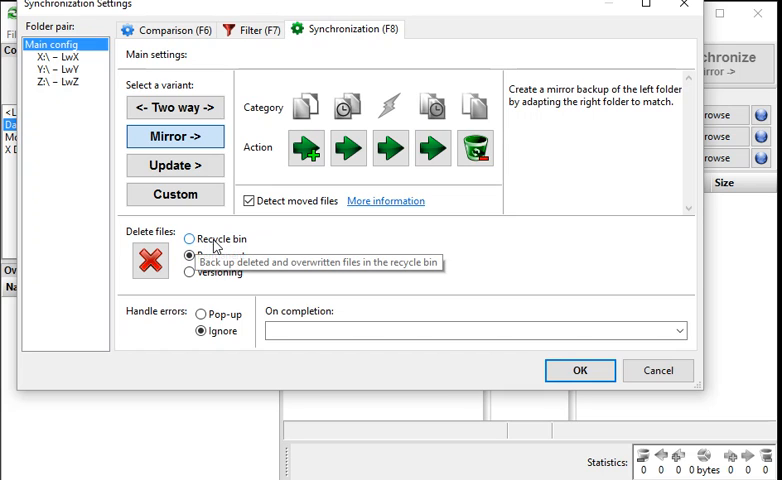
pyautogui.click(189, 256)
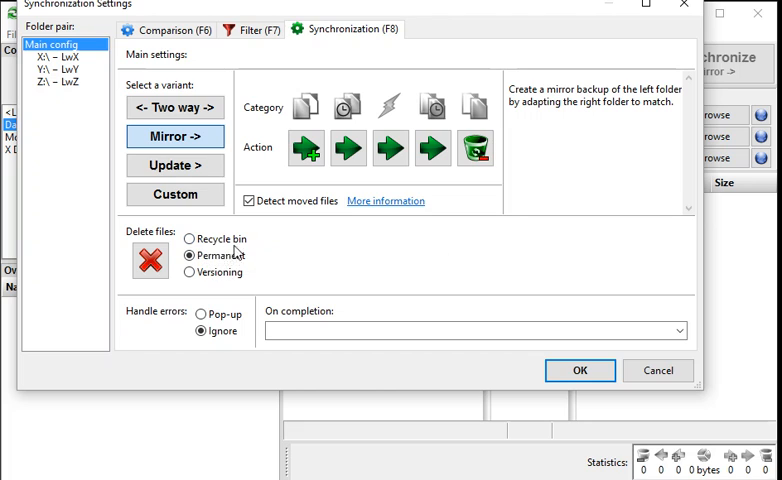
pyautogui.moveTo(190, 239)
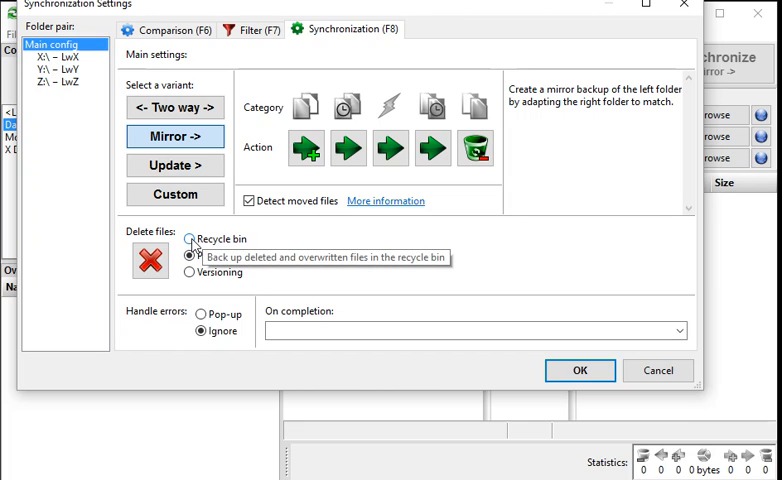
pyautogui.click(189, 255)
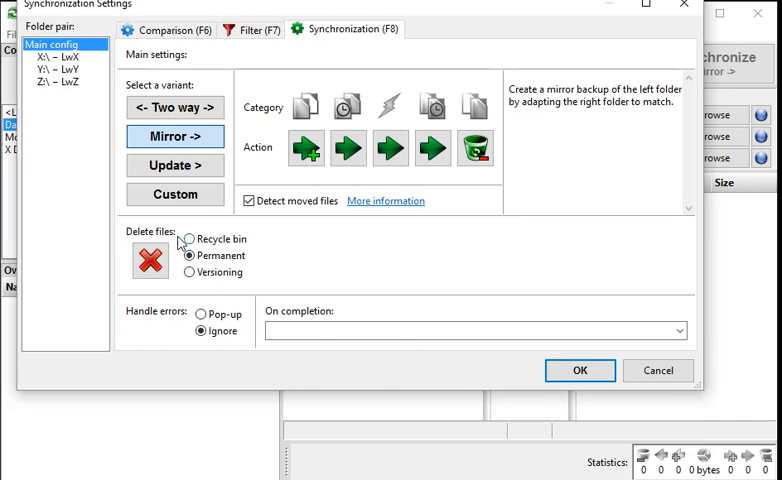
pyautogui.moveTo(188, 239)
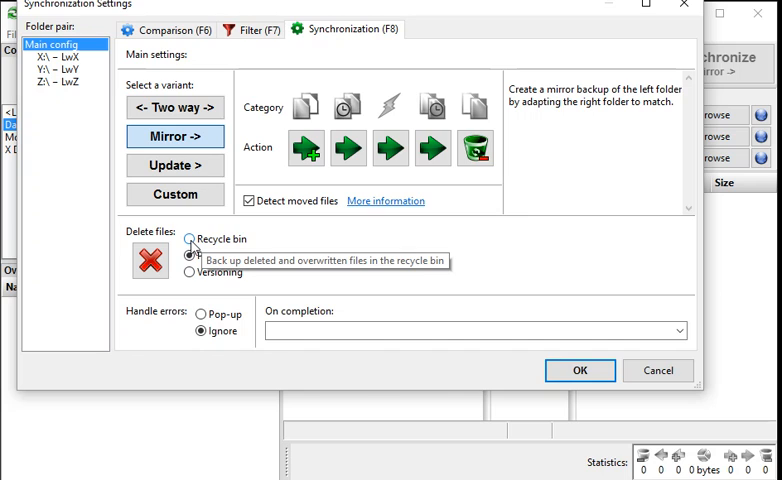
pyautogui.click(190, 256)
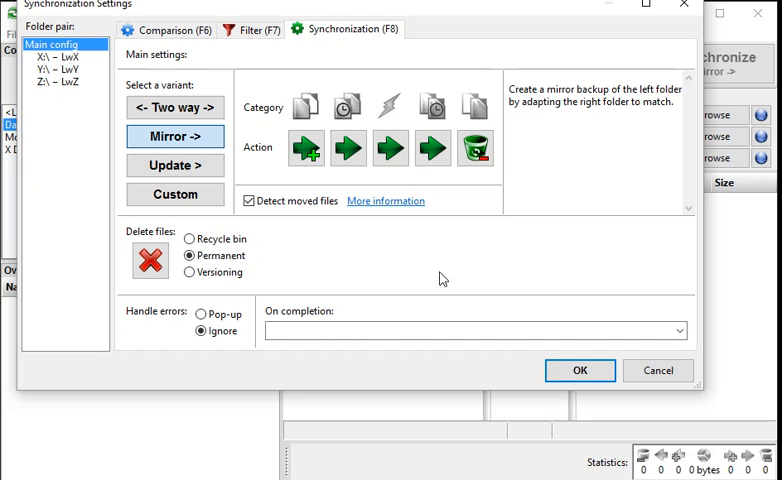
pyautogui.moveTo(139, 321)
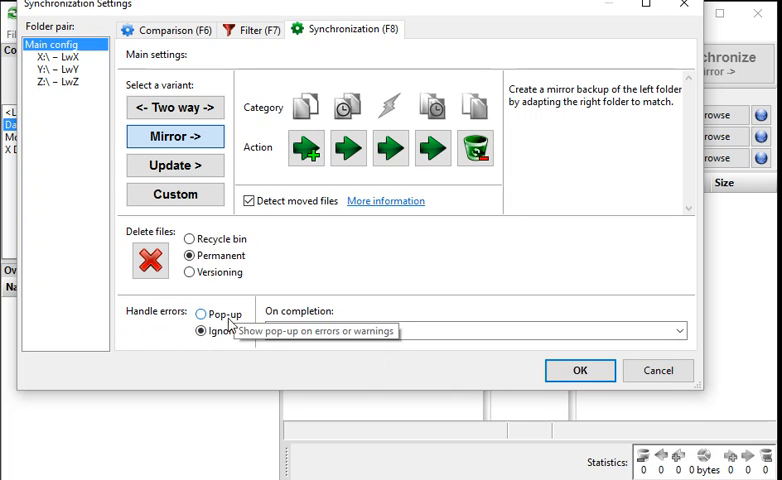
pyautogui.moveTo(525, 199)
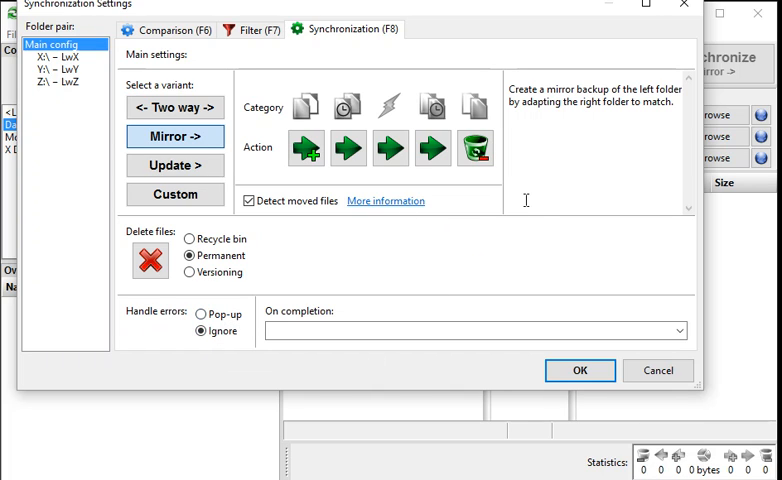
pyautogui.moveTo(483, 208)
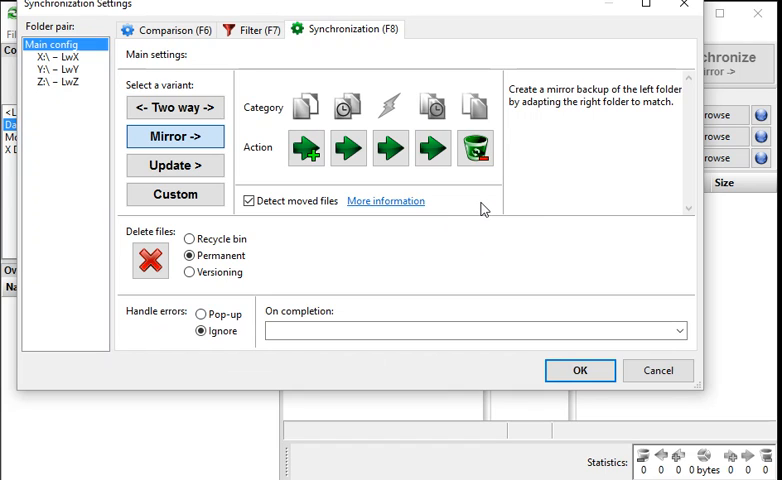
pyautogui.moveTo(490, 217)
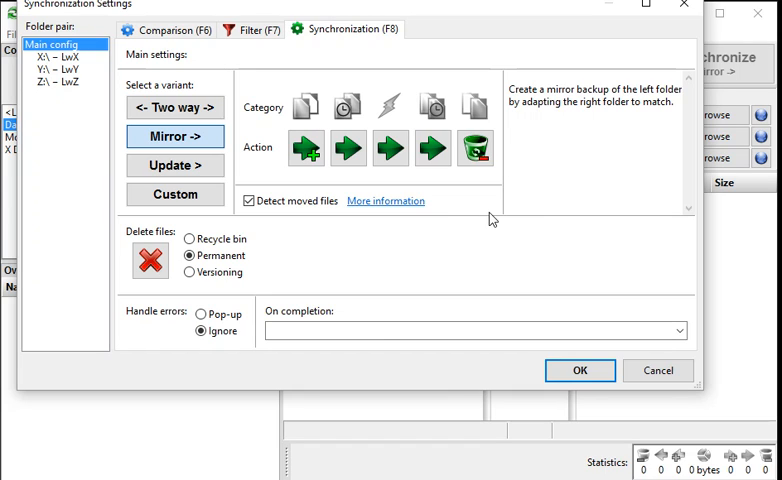
pyautogui.moveTo(499, 222)
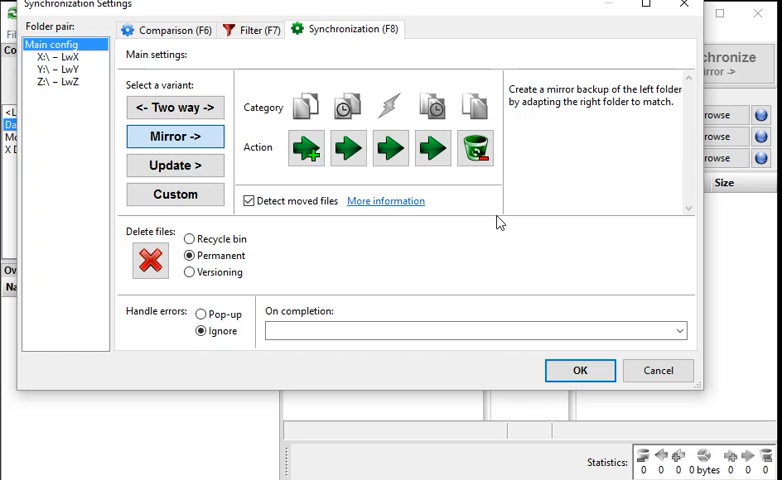
pyautogui.moveTo(487, 140)
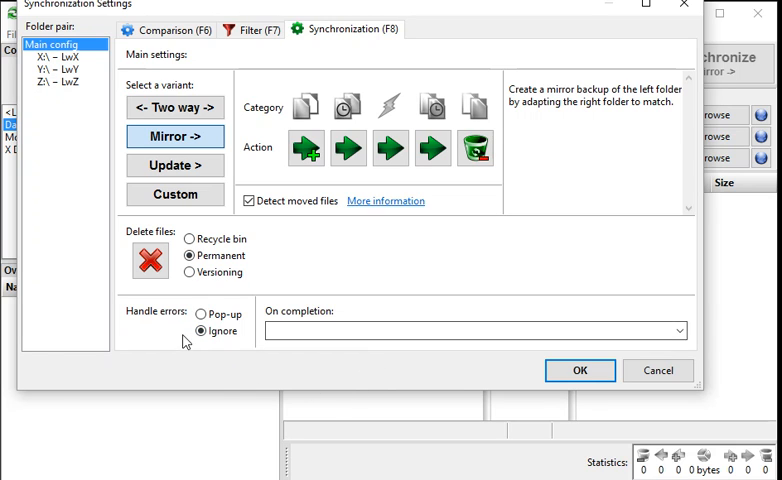
pyautogui.moveTo(548, 327)
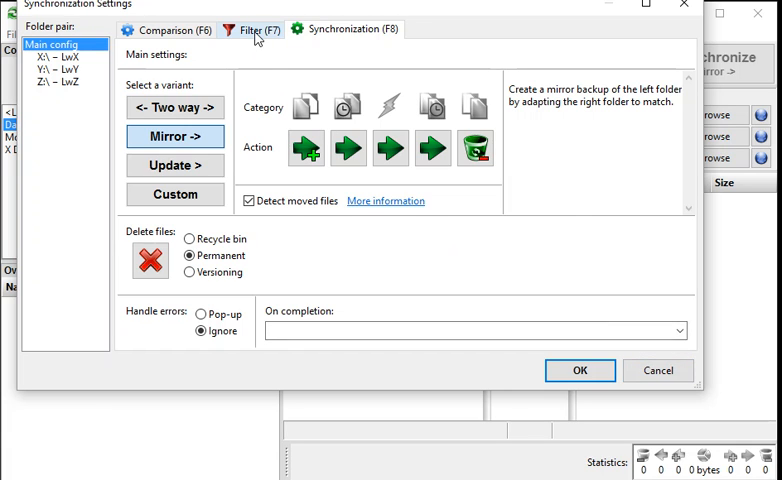
pyautogui.click(167, 29)
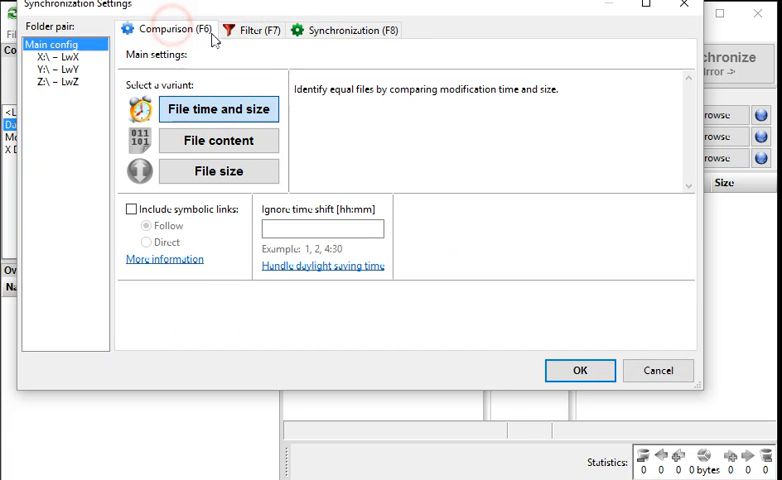
pyautogui.click(345, 29)
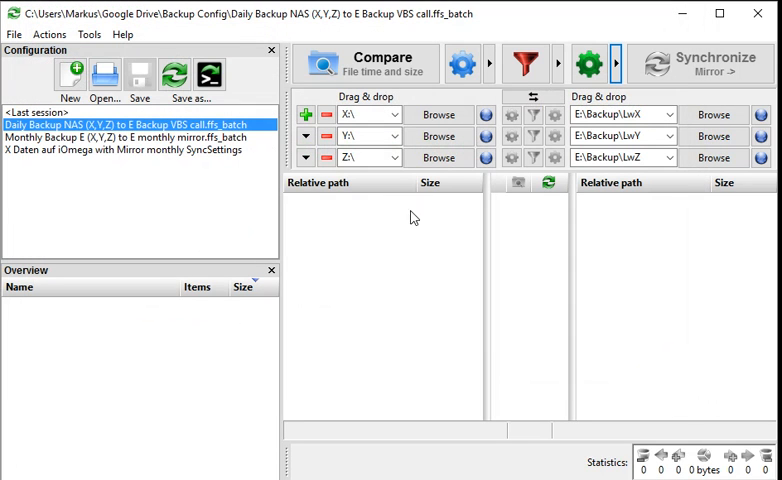
pyautogui.moveTo(130, 98)
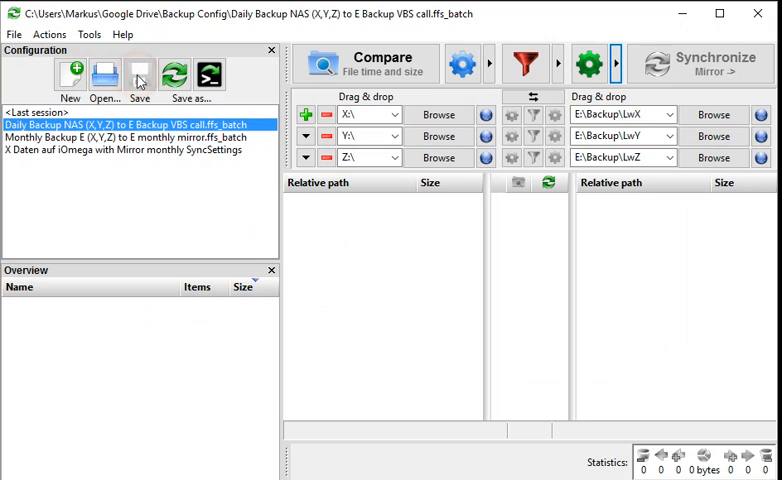
pyautogui.moveTo(140, 127)
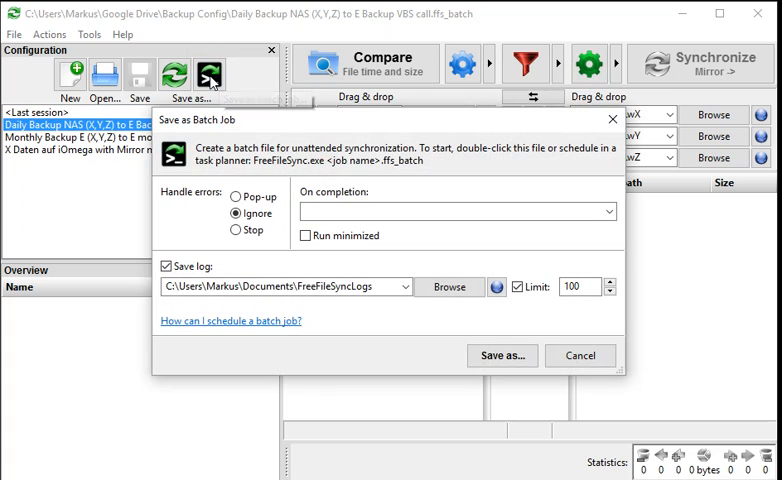
pyautogui.moveTo(418, 182)
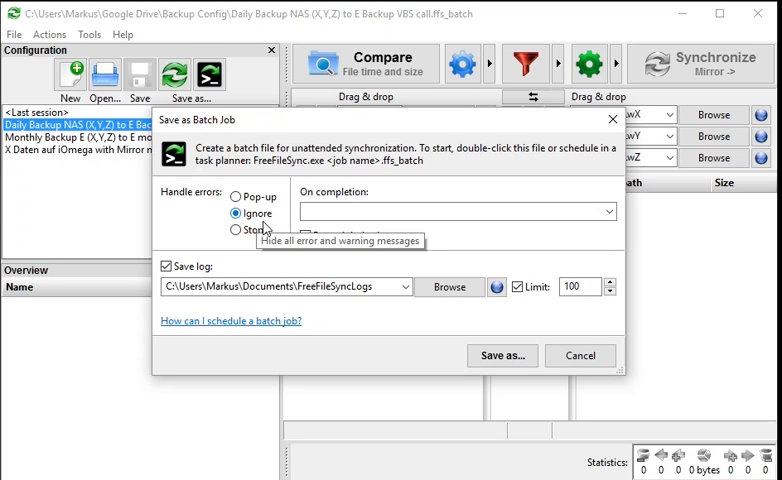
pyautogui.moveTo(304, 260)
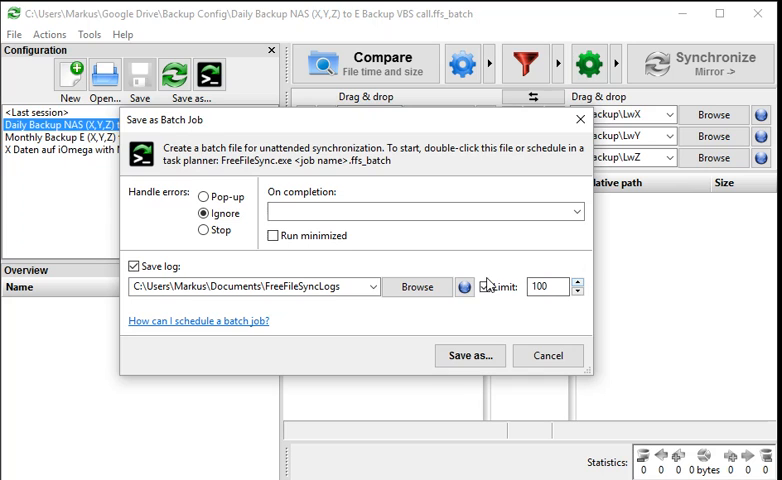
pyautogui.click(473, 287)
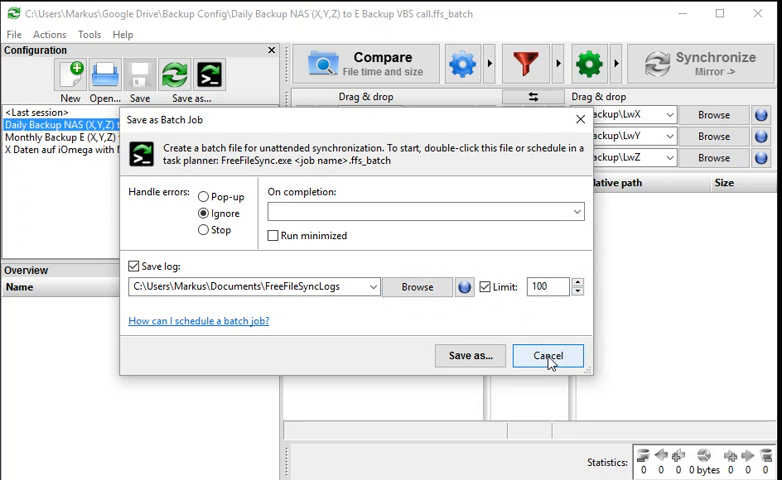
pyautogui.click(548, 356)
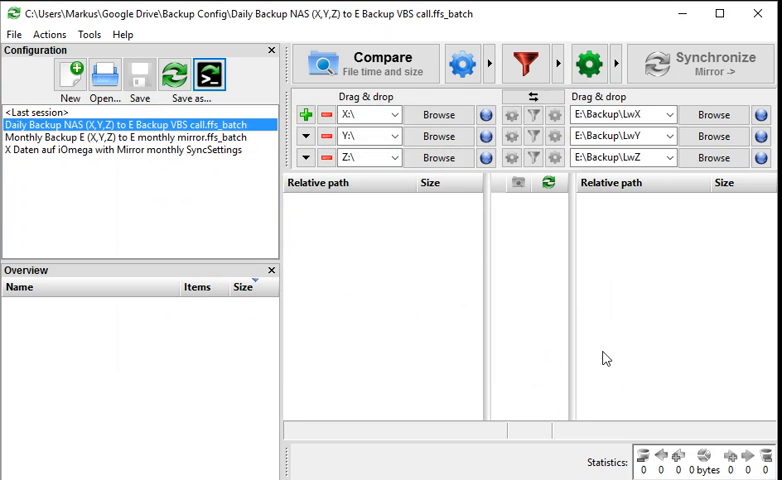
pyautogui.moveTo(362, 268)
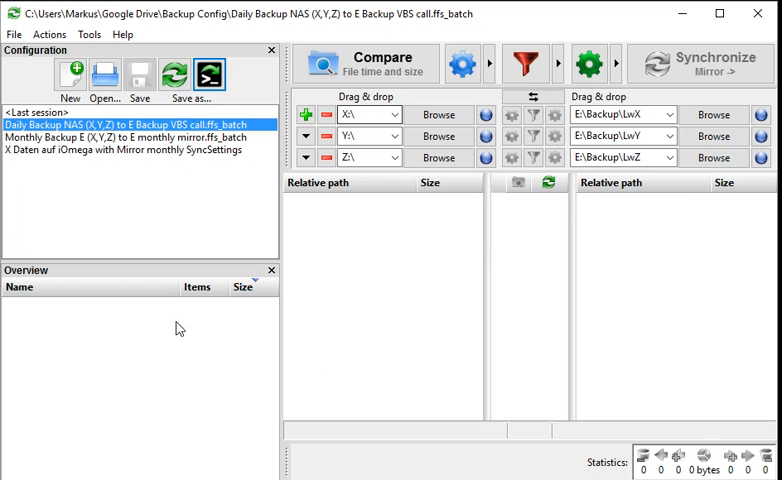
pyautogui.moveTo(440, 261)
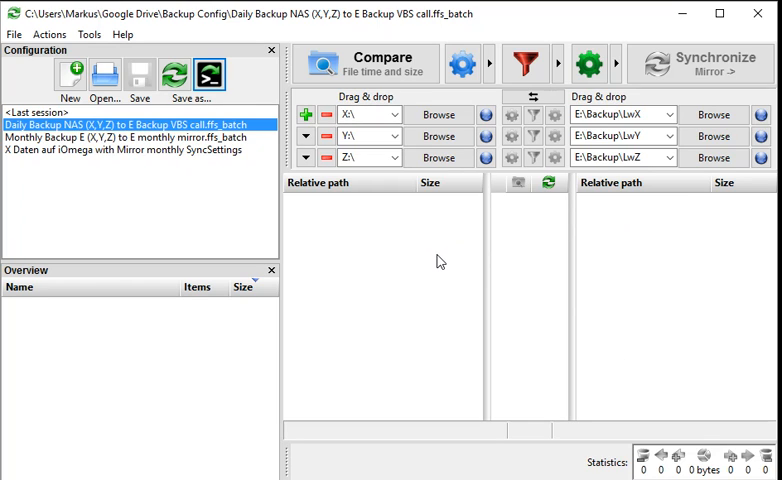
pyautogui.moveTo(341, 253)
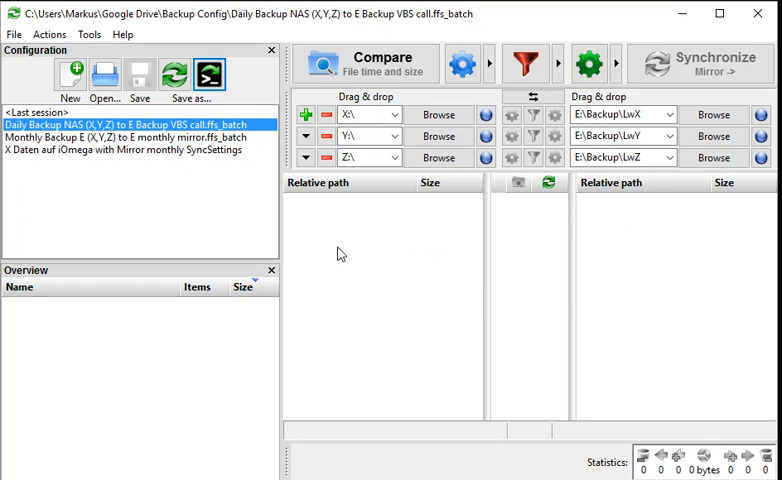
pyautogui.moveTo(330, 272)
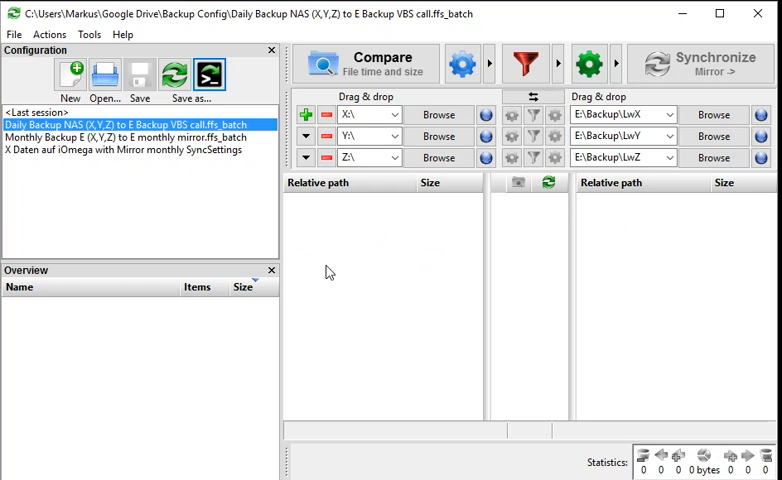
pyautogui.moveTo(382, 272)
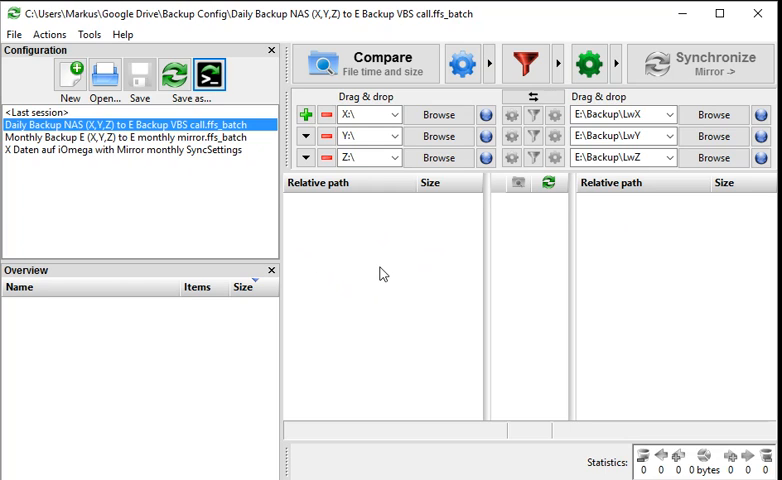
pyautogui.moveTo(378, 239)
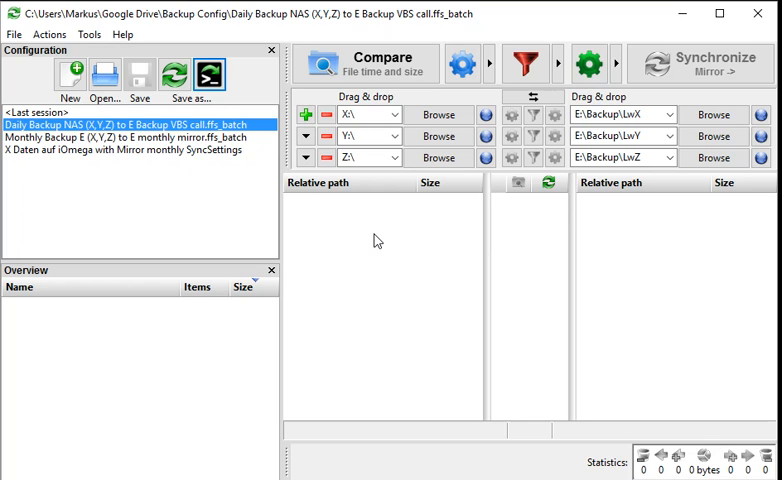
pyautogui.moveTo(355, 232)
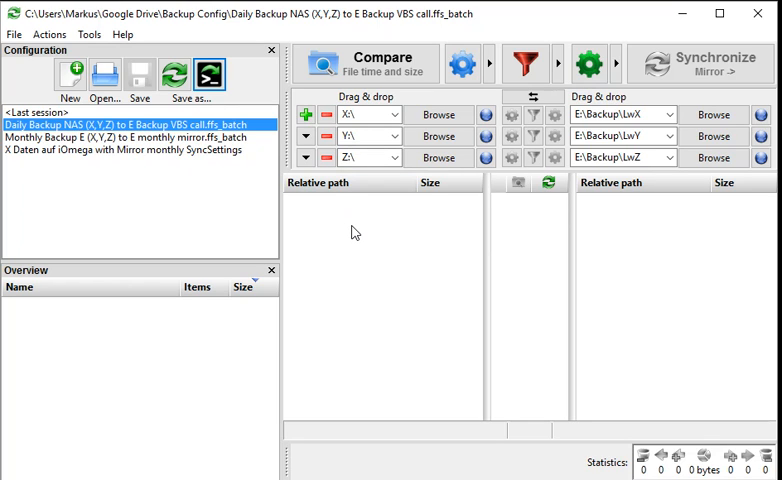
pyautogui.moveTo(350, 222)
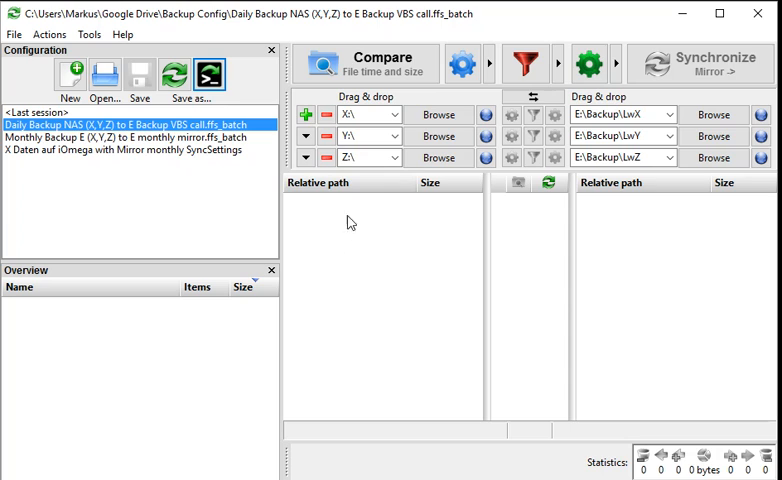
pyautogui.moveTo(316, 263)
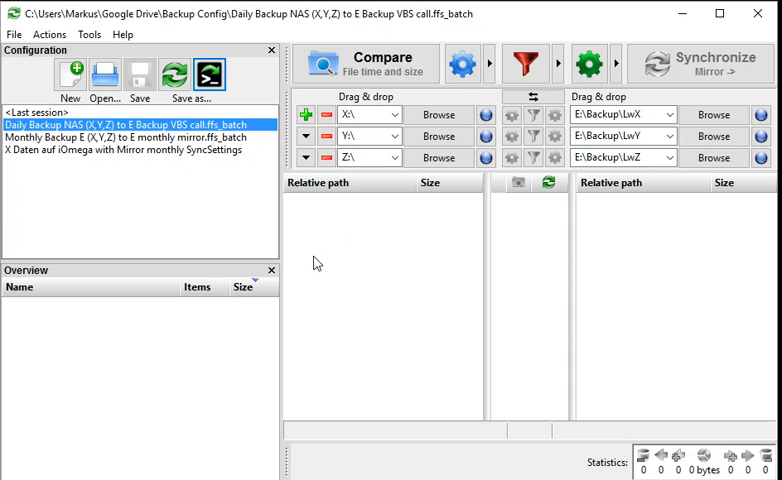
pyautogui.moveTo(481, 308)
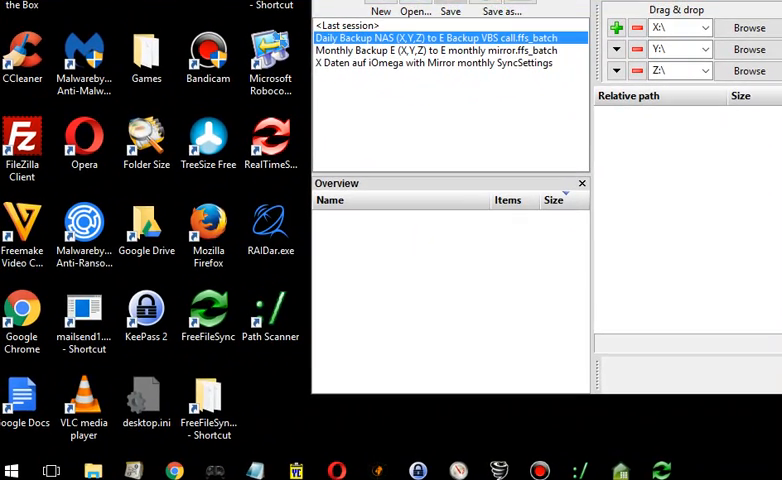
# Search the Start menu for 'task' to find Task Scheduler.
pyautogui.click(11, 470)
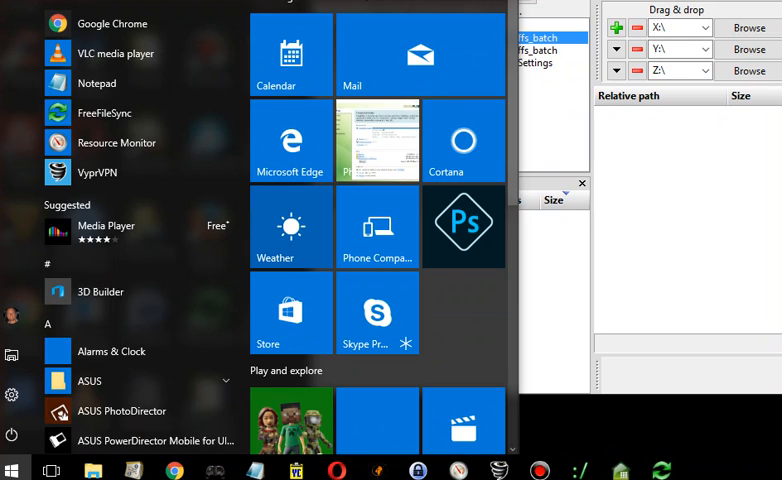
pyautogui.write('task')
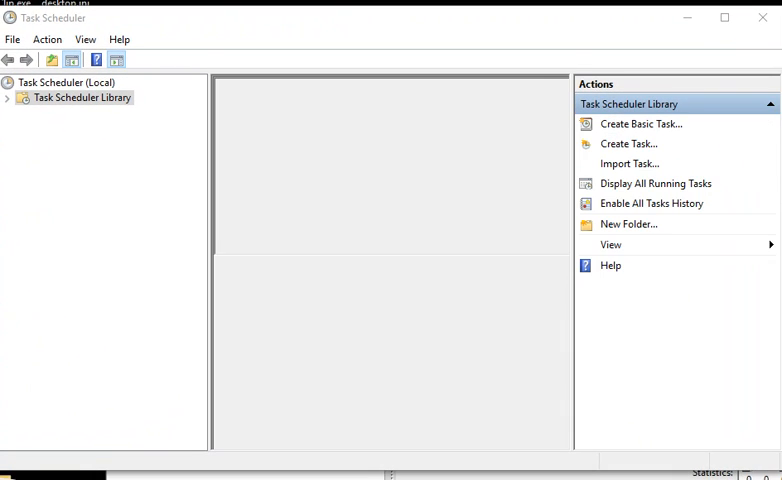
# Select the Task Scheduler Library and launch the Create Basic Task wizard.
pyautogui.click(75, 97)
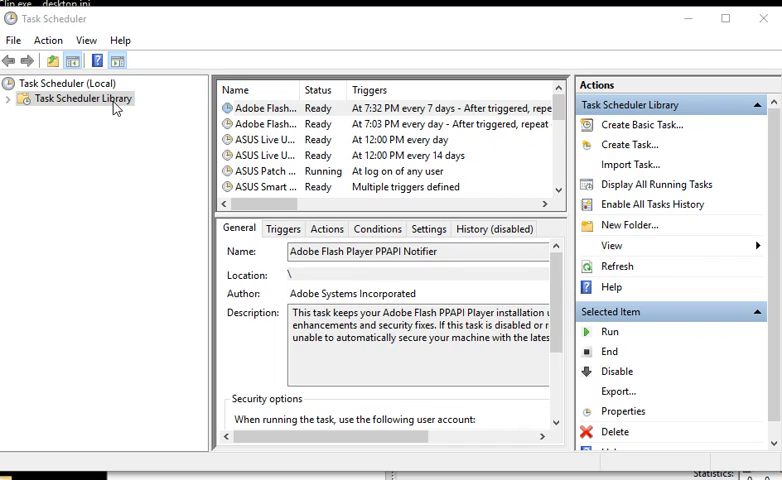
pyautogui.click(47, 40)
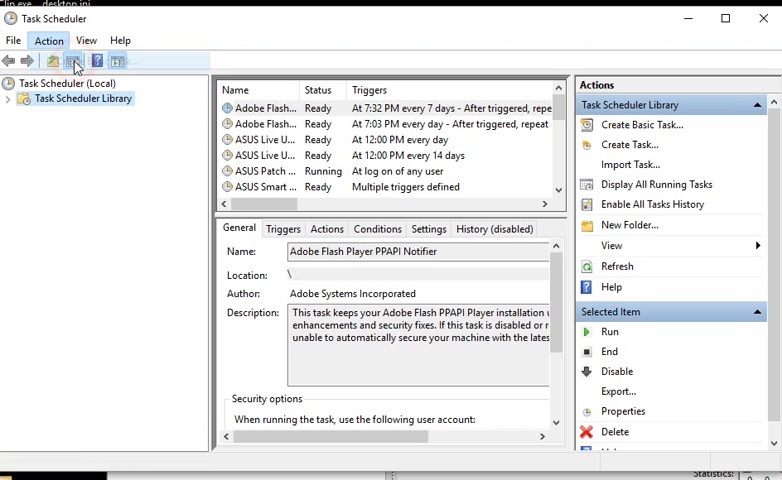
pyautogui.moveTo(75, 60)
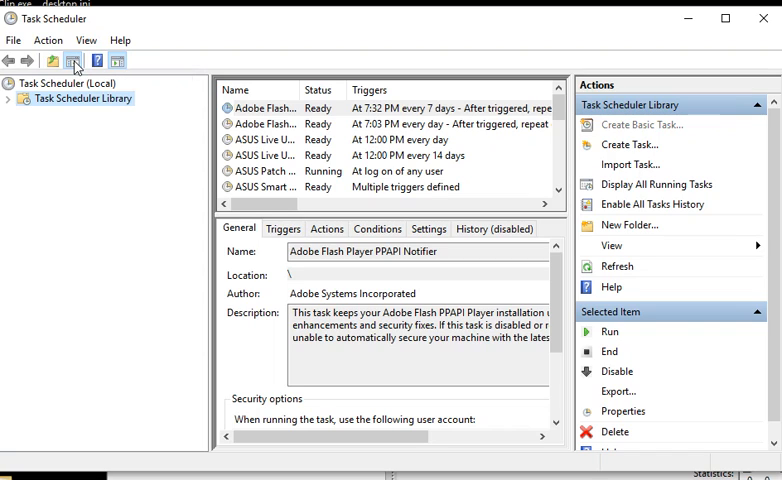
pyautogui.moveTo(147, 37)
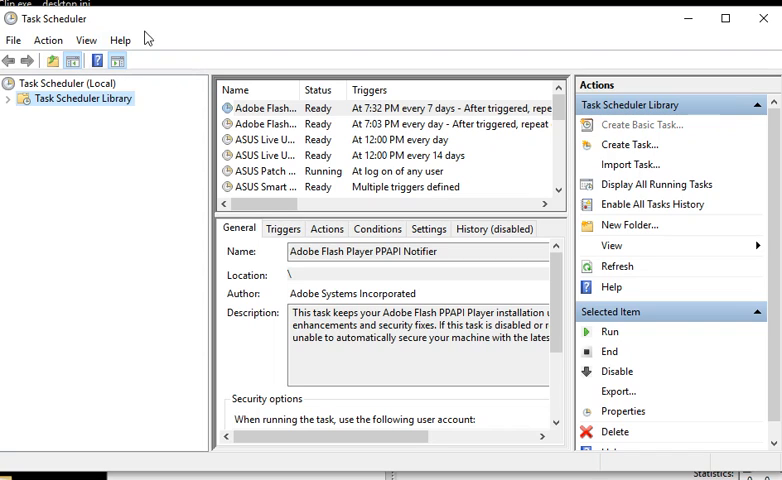
pyautogui.moveTo(350, 92)
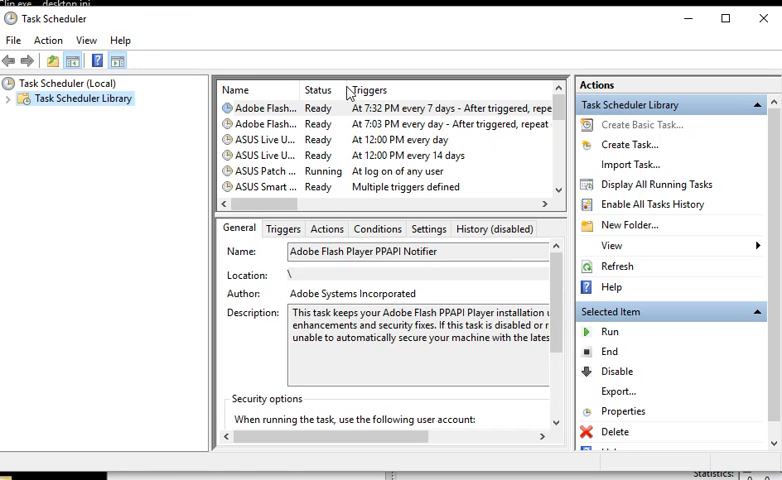
pyautogui.click(639, 124)
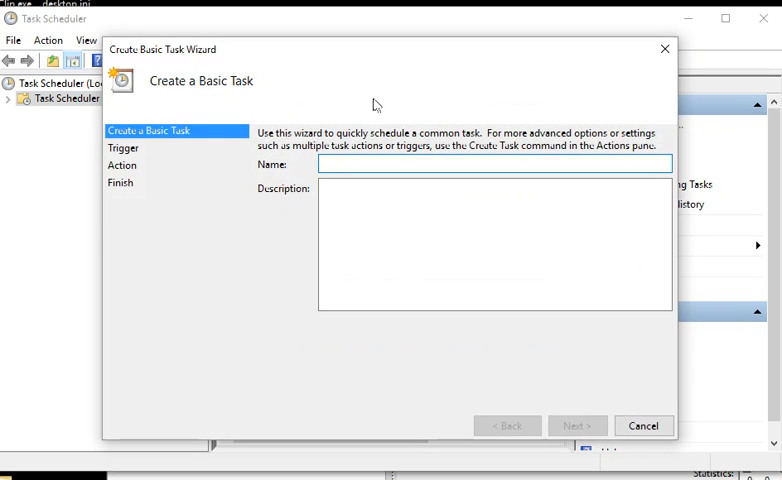
pyautogui.moveTo(369, 73)
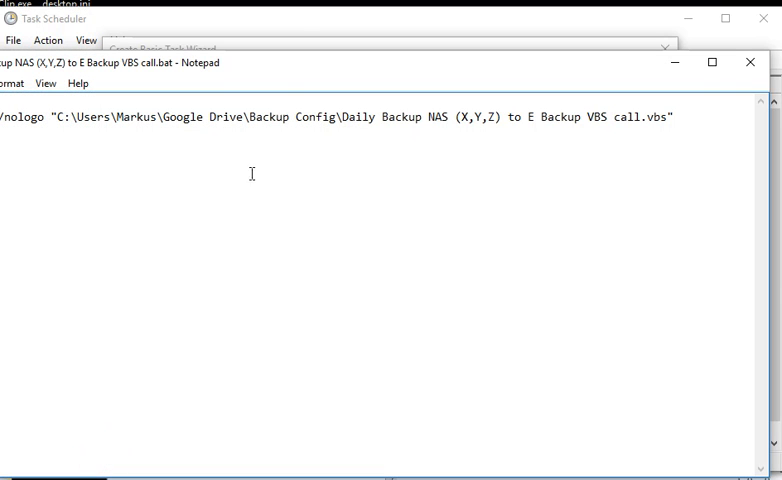
pyautogui.moveTo(214, 51)
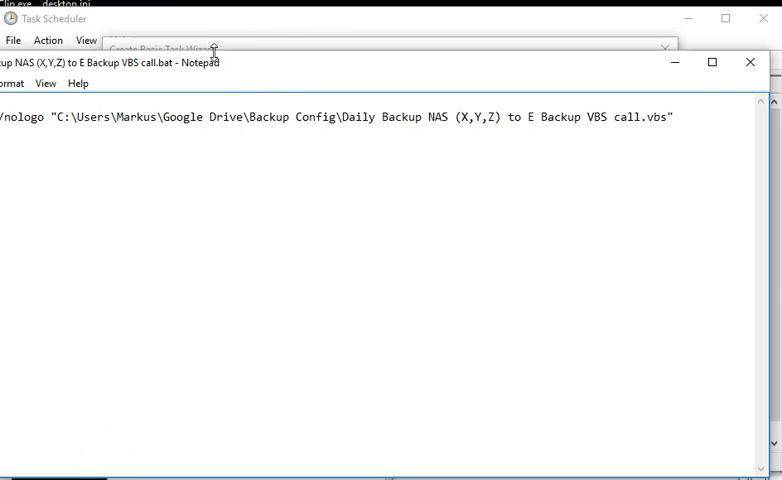
pyautogui.moveTo(167, 67)
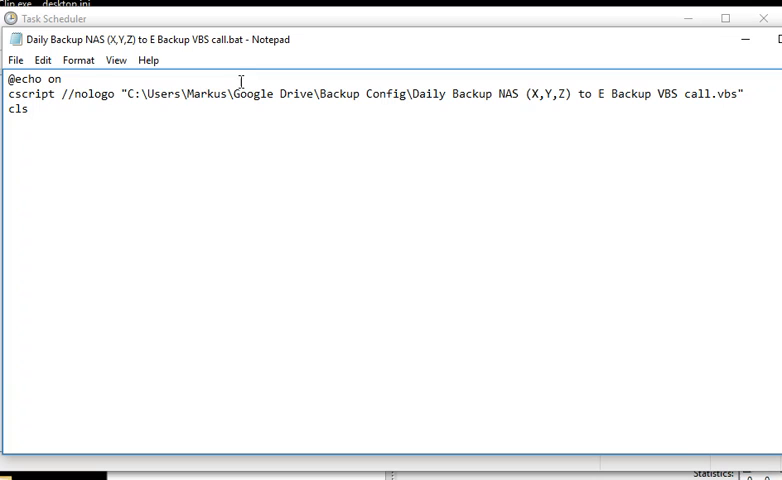
pyautogui.moveTo(227, 50)
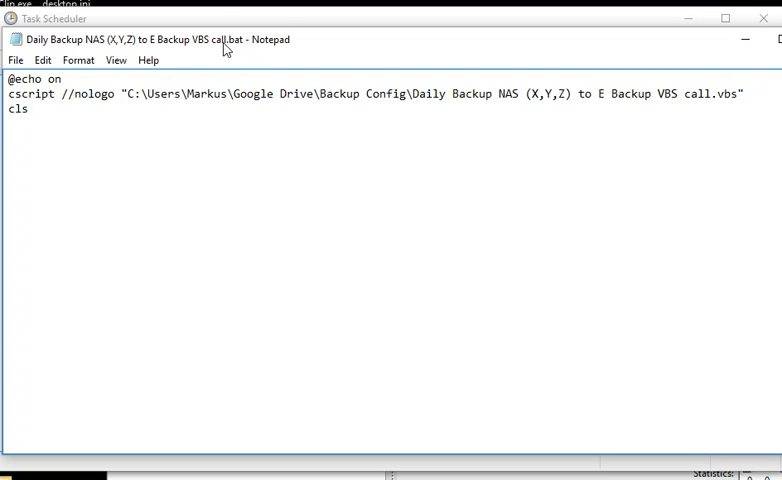
pyautogui.moveTo(152, 98)
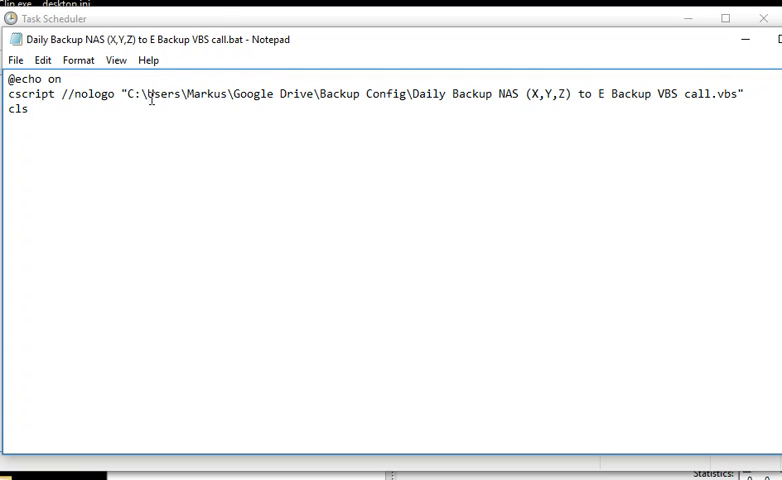
pyautogui.moveTo(92, 41)
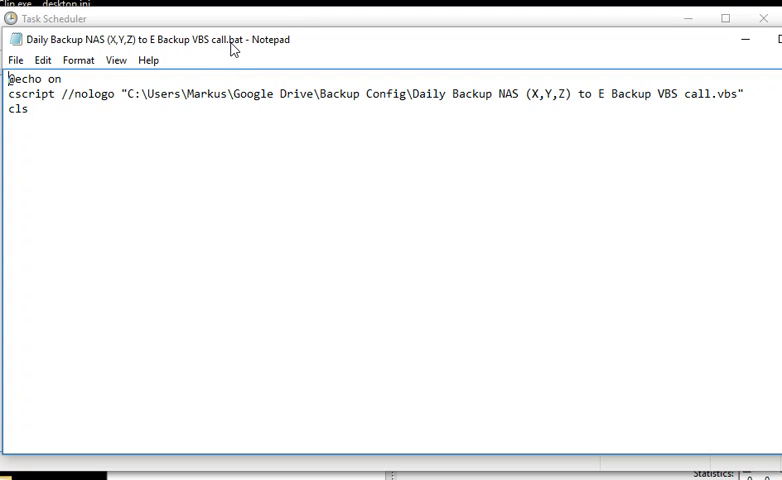
pyautogui.moveTo(268, 79)
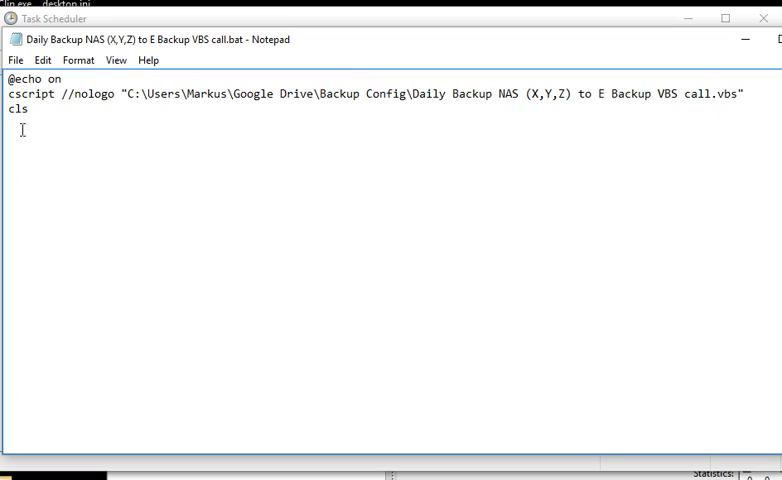
# Select the //nologo option in the batch file's cscript line.
pyautogui.click(10, 94)
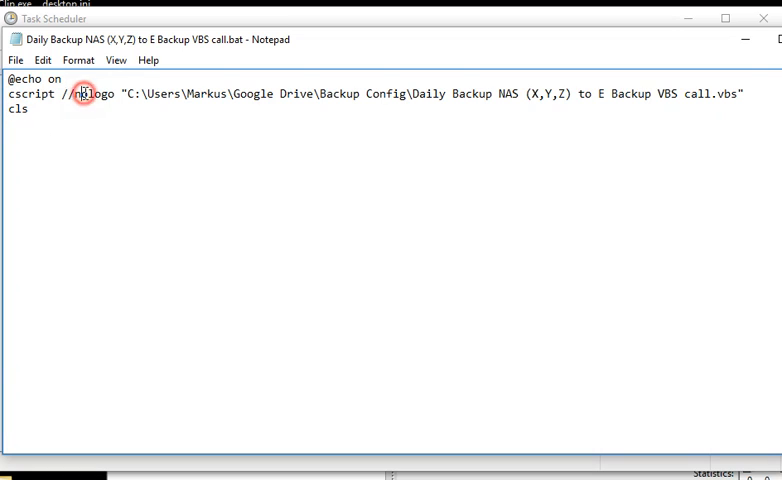
pyautogui.doubleClick(31, 94)
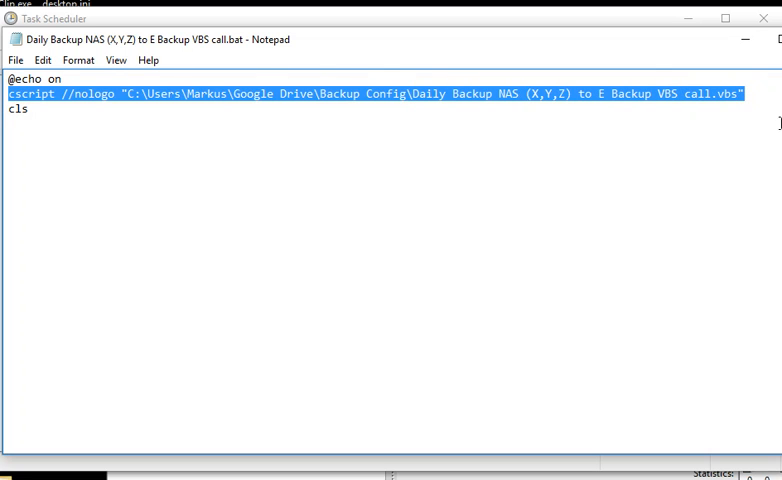
pyautogui.moveTo(476, 149)
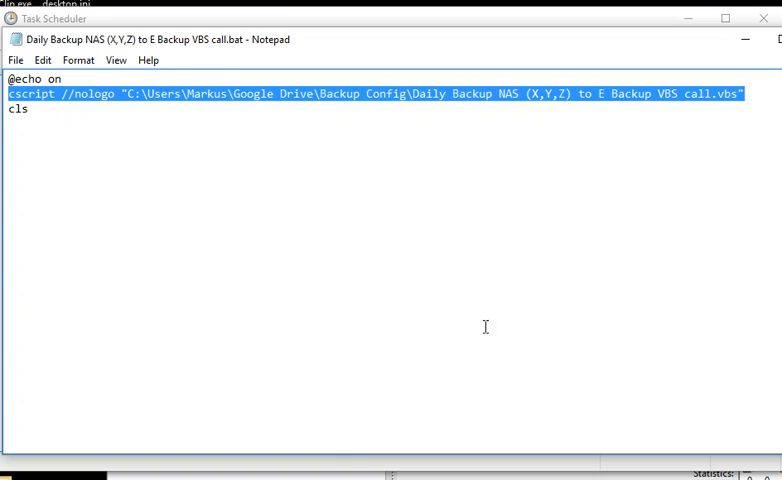
pyautogui.moveTo(493, 431)
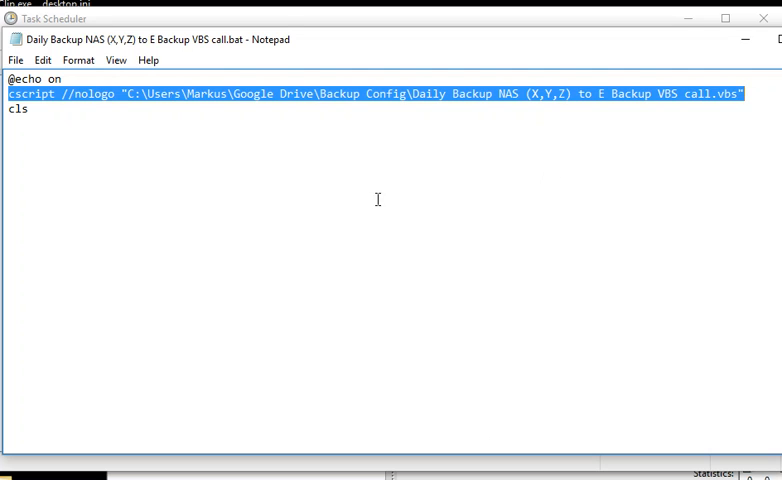
pyautogui.moveTo(490, 207)
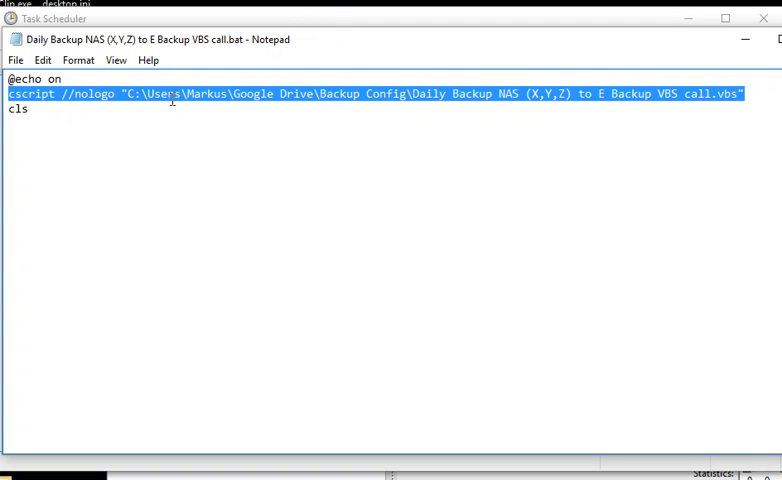
pyautogui.moveTo(521, 85)
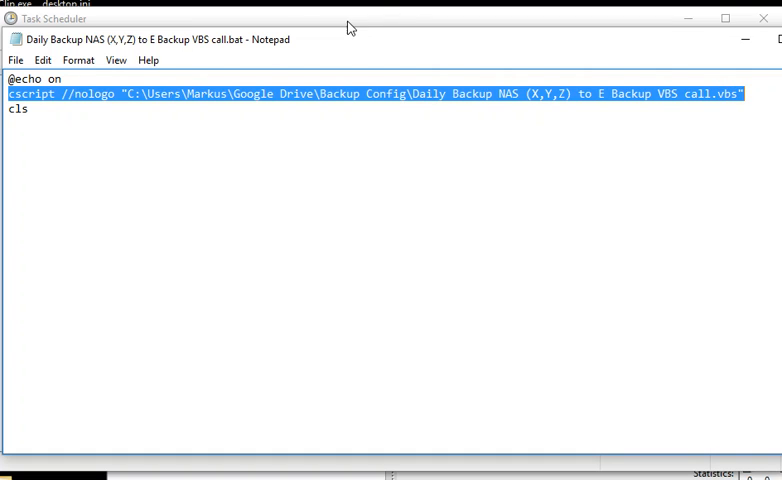
pyautogui.moveTo(378, 33)
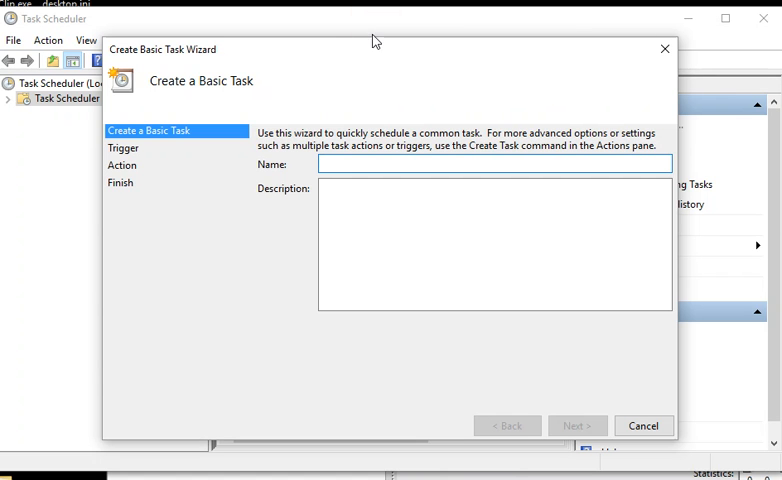
pyautogui.moveTo(215, 130)
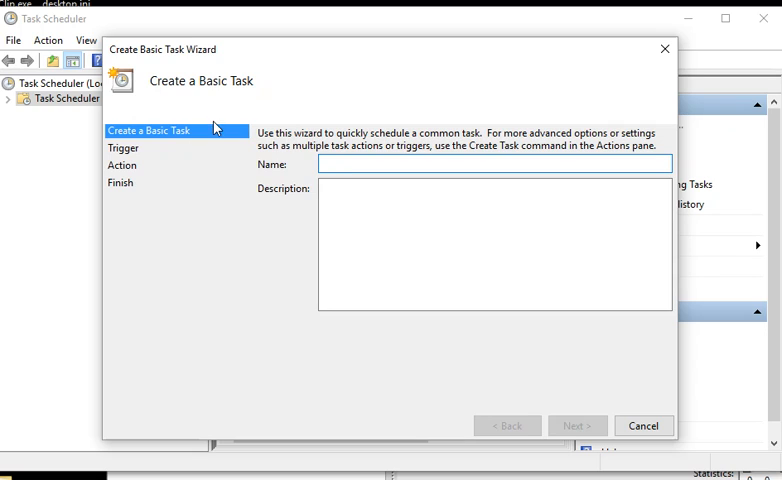
pyautogui.moveTo(280, 93)
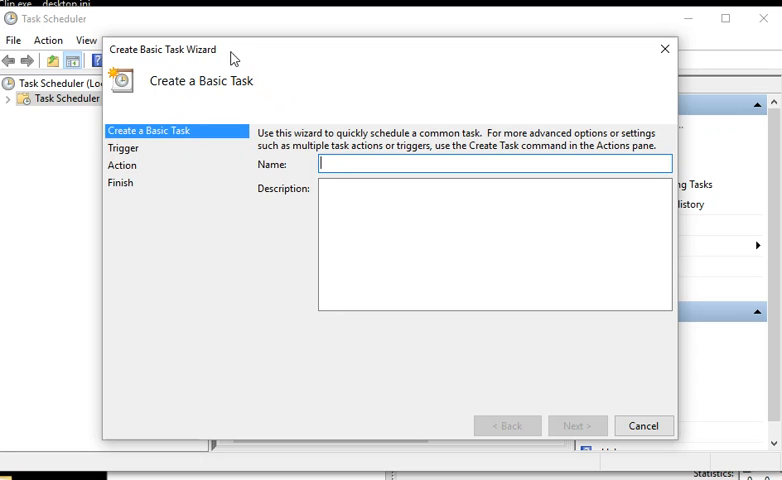
pyautogui.moveTo(398, 160)
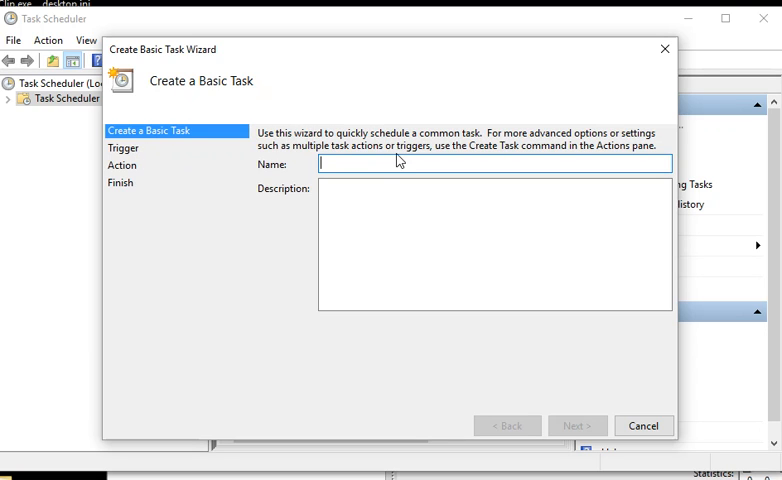
# Name the task with the placeholder 'trzrzrrz' and advance to the Trigger page.
pyautogui.write('trzrz')
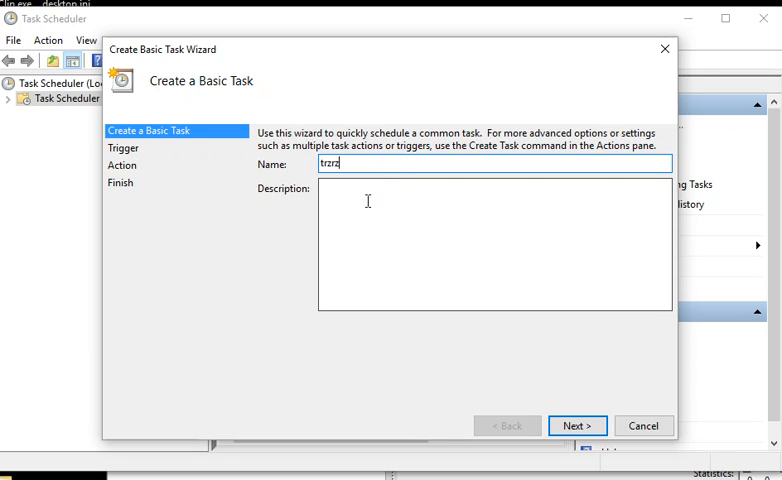
pyautogui.write('rrz')
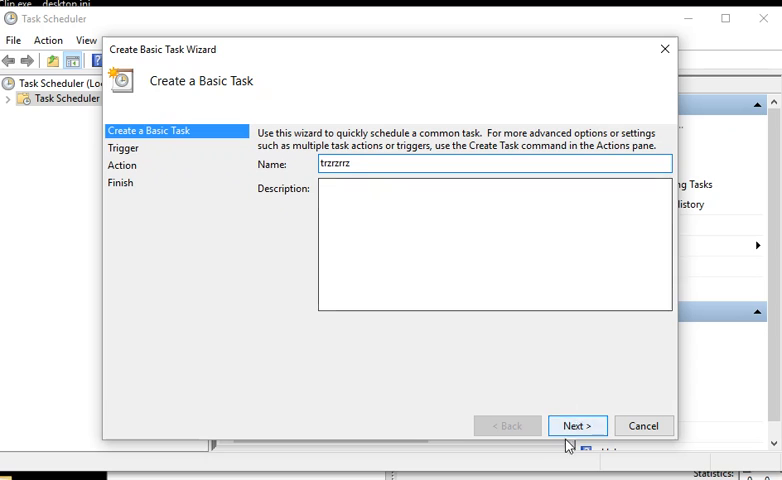
pyautogui.click(577, 425)
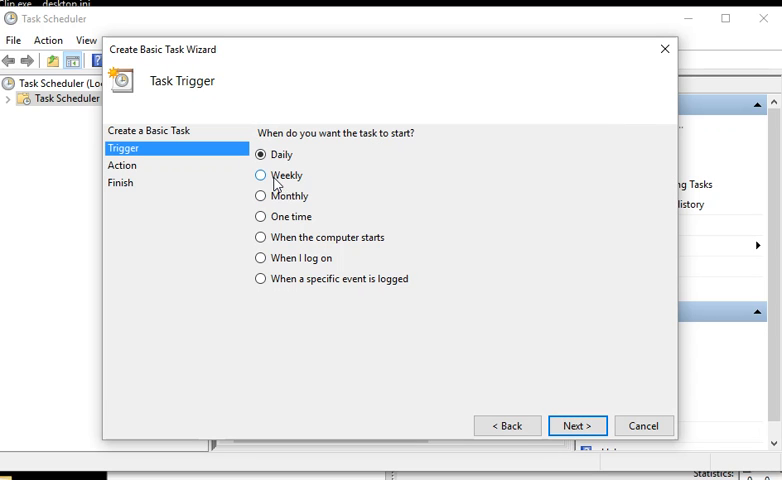
# Choose a Daily trigger and the Start a program action, reaching the program details.
pyautogui.click(261, 175)
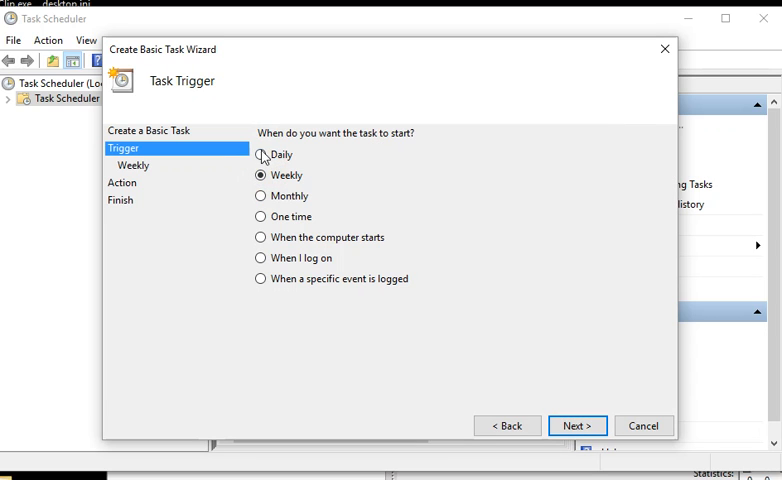
pyautogui.click(260, 154)
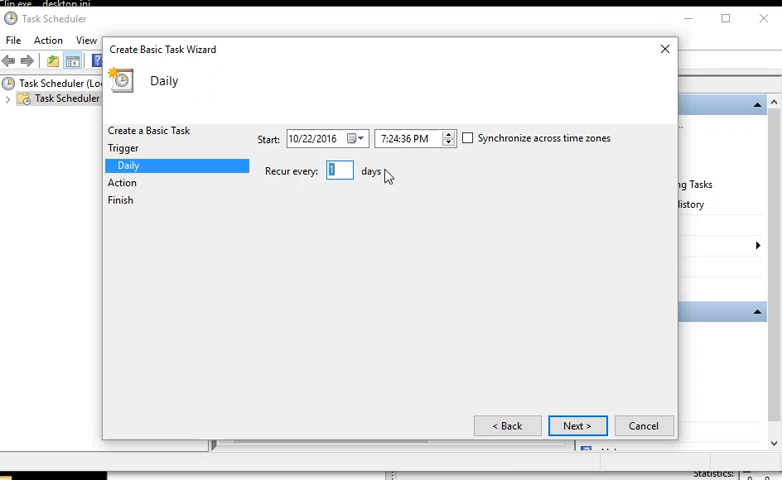
pyautogui.moveTo(343, 176)
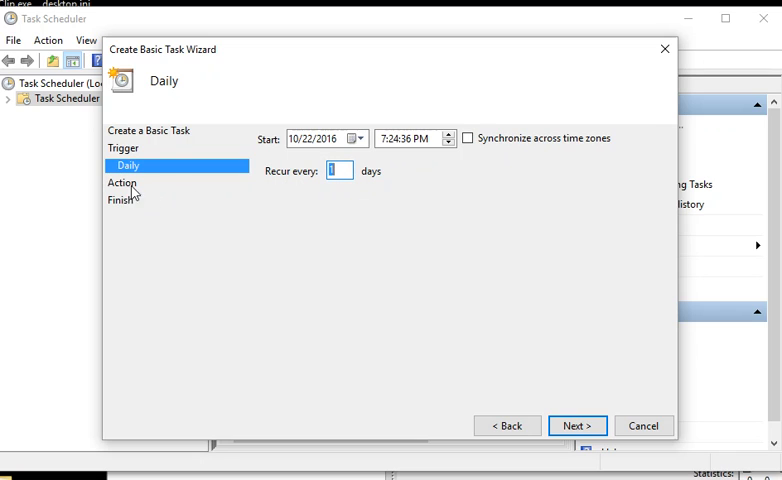
pyautogui.click(577, 425)
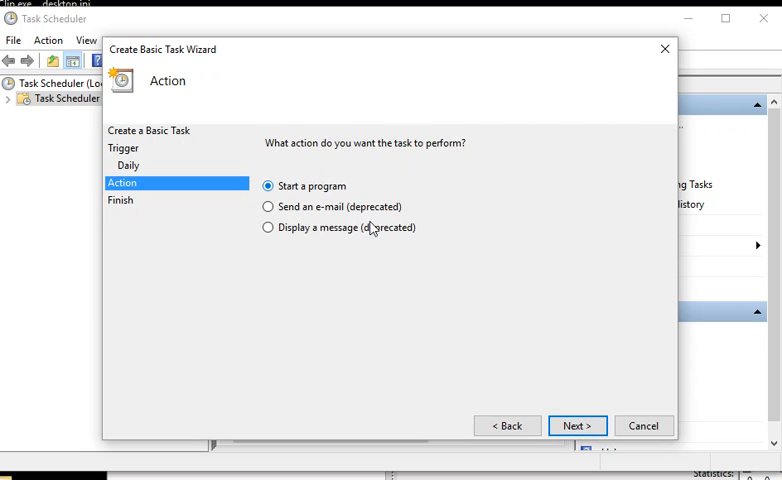
pyautogui.click(577, 425)
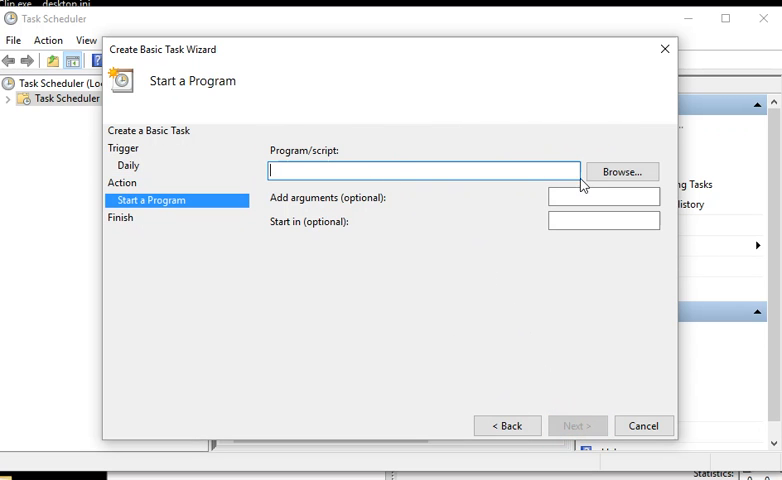
pyautogui.moveTo(500, 168)
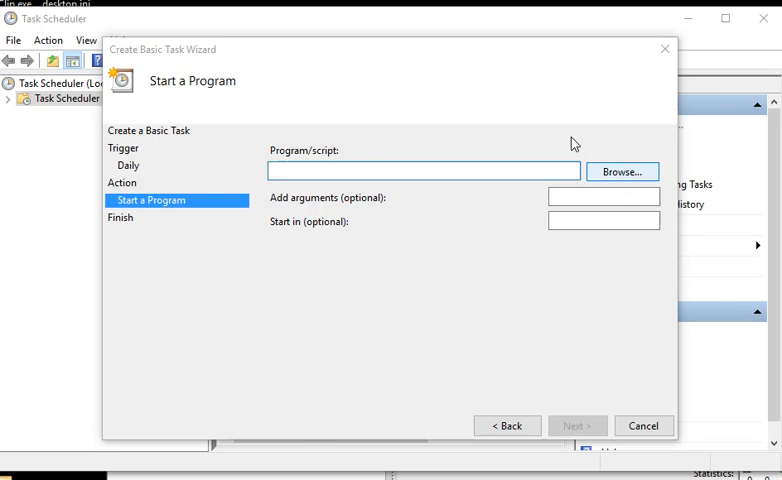
# Put the cursor in the empty Program/script field.
pyautogui.click(621, 171)
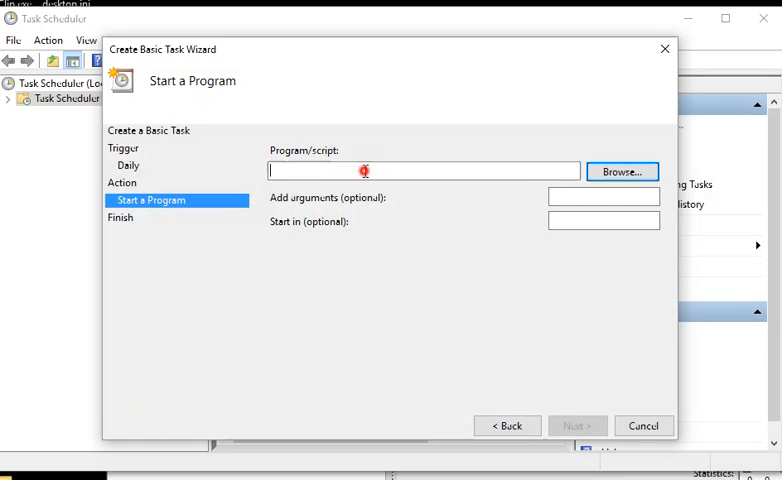
pyautogui.moveTo(455, 131)
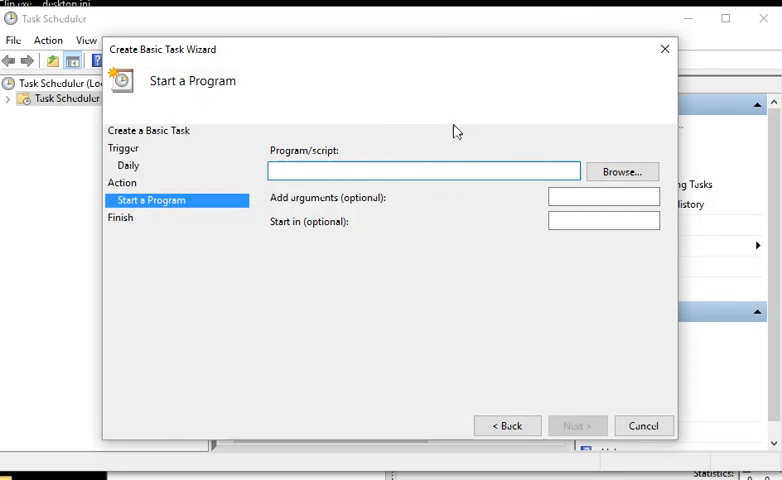
pyautogui.moveTo(410, 170)
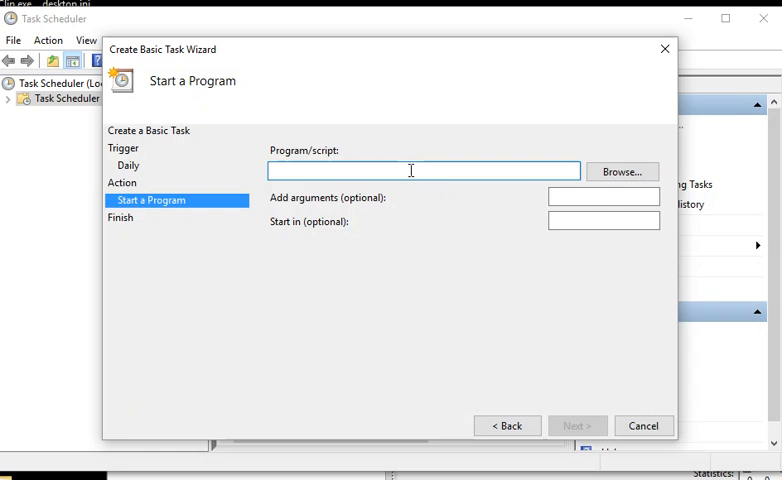
pyautogui.moveTo(392, 168)
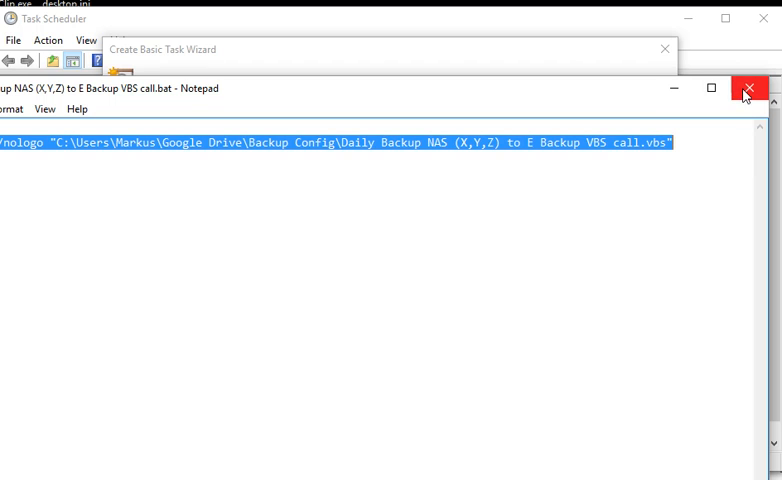
# Close the Notepad window showing the batch file.
pyautogui.click(750, 88)
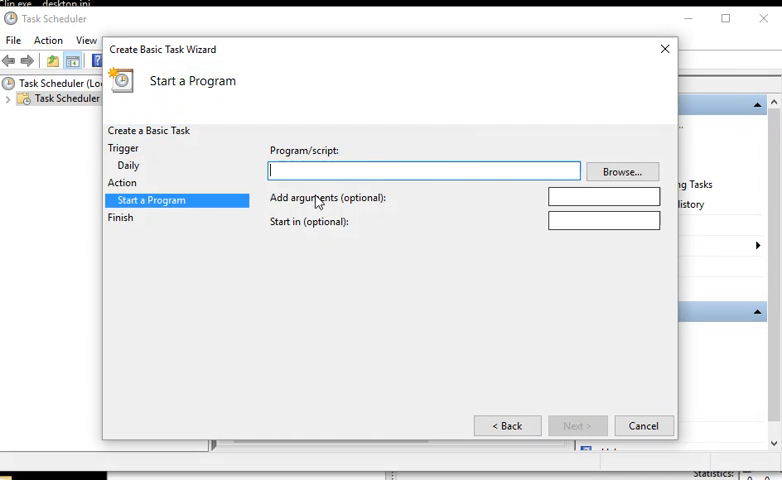
pyautogui.moveTo(558, 405)
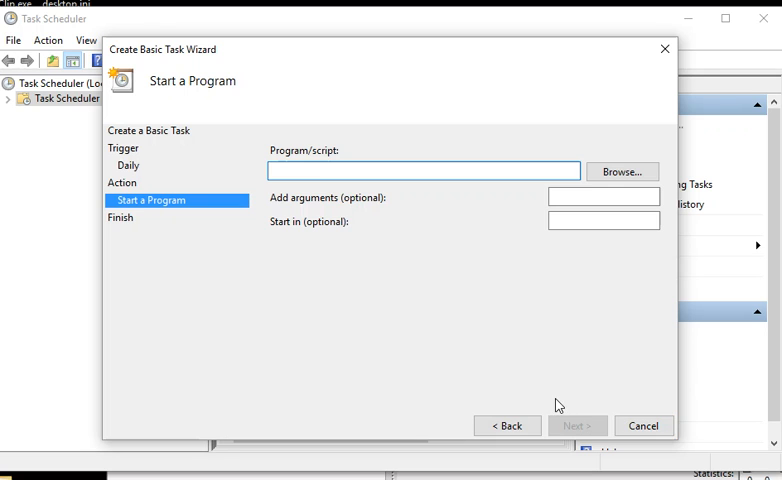
pyautogui.moveTo(448, 247)
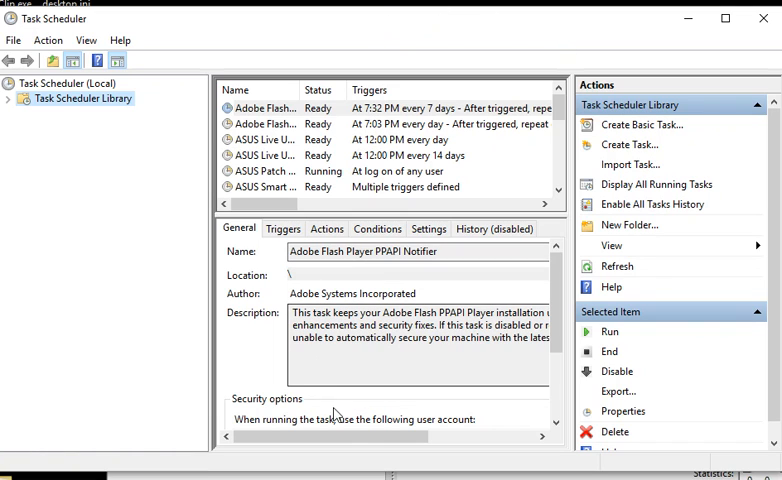
pyautogui.moveTo(330, 375)
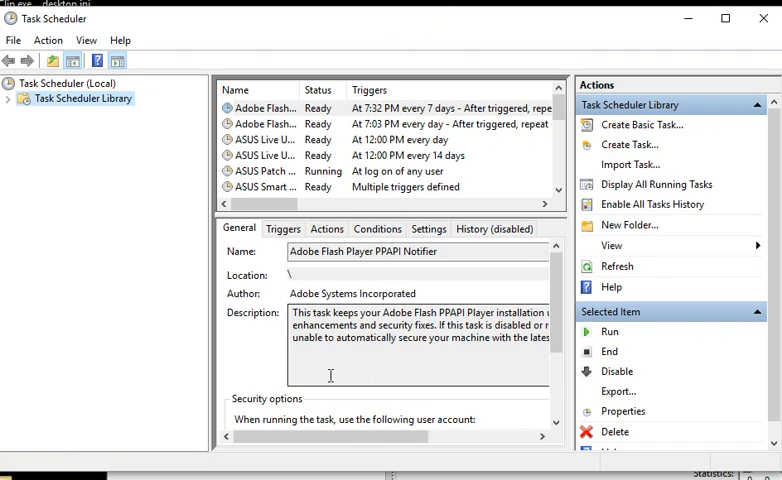
pyautogui.moveTo(585, 156)
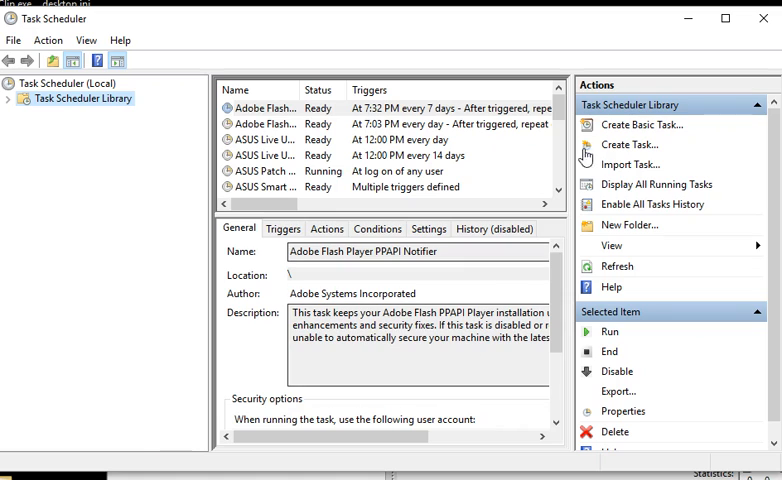
pyautogui.moveTo(760, 18)
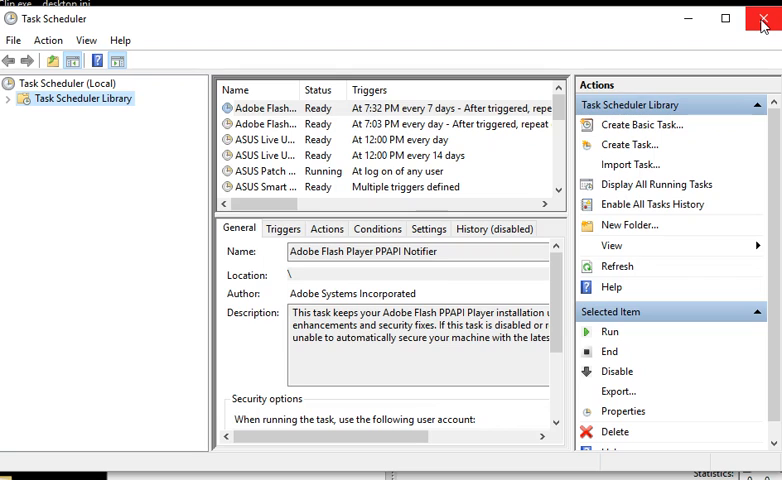
pyautogui.moveTo(761, 41)
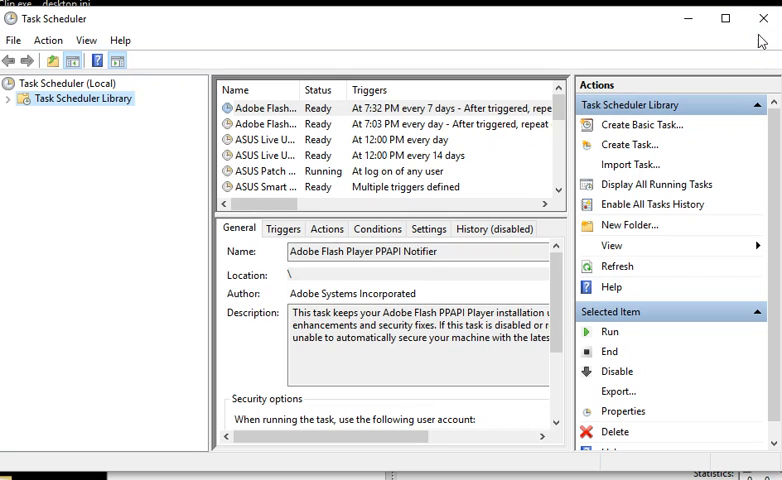
pyautogui.moveTo(763, 19)
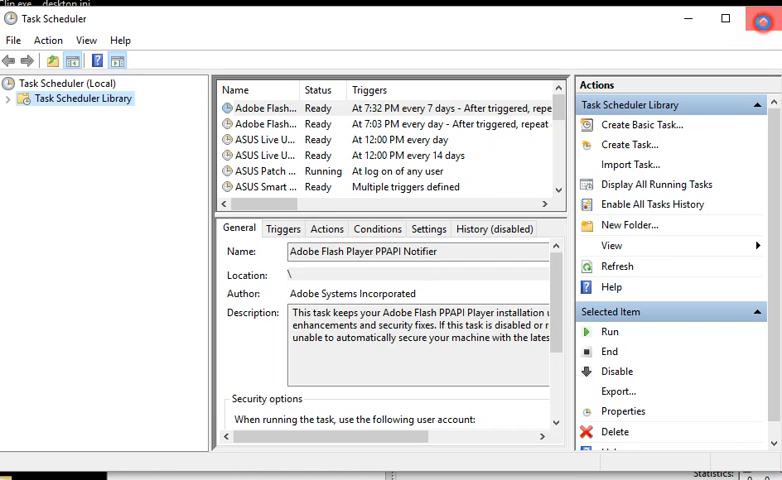
# Show the Task Scheduler (Local) summary with its task status overview.
pyautogui.click(66, 83)
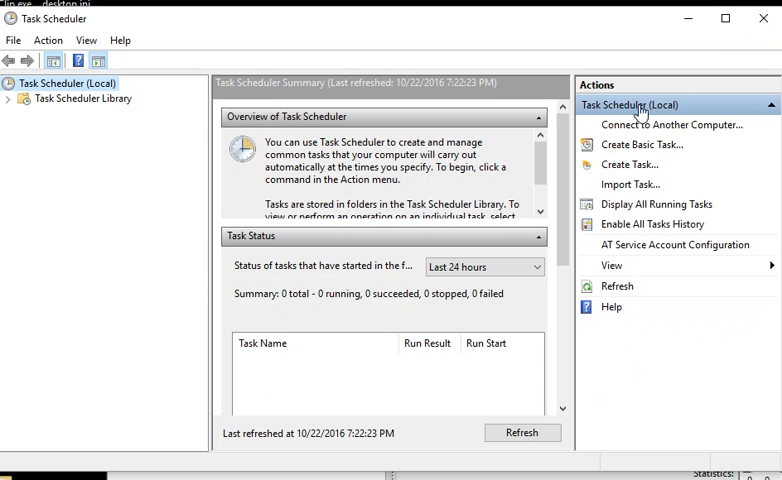
pyautogui.moveTo(770, 124)
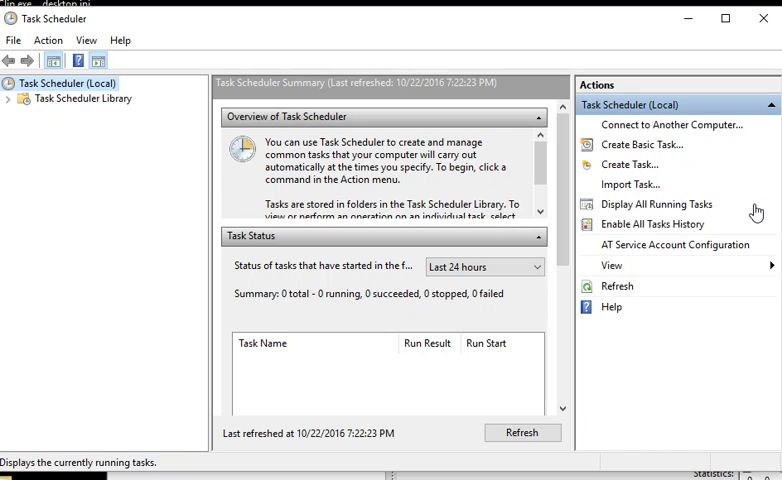
pyautogui.moveTo(697, 118)
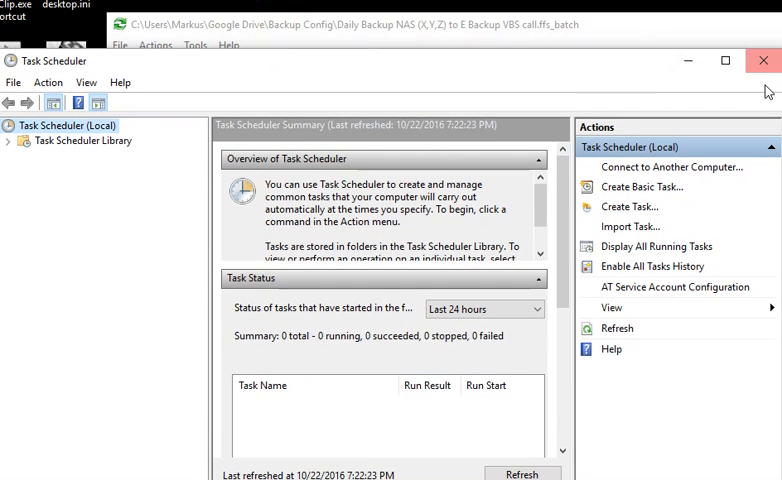
pyautogui.moveTo(763, 61)
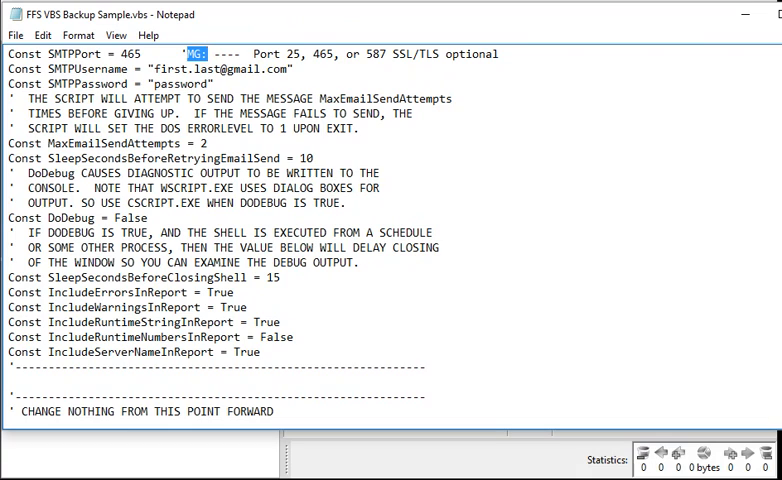
pyautogui.moveTo(751, 102)
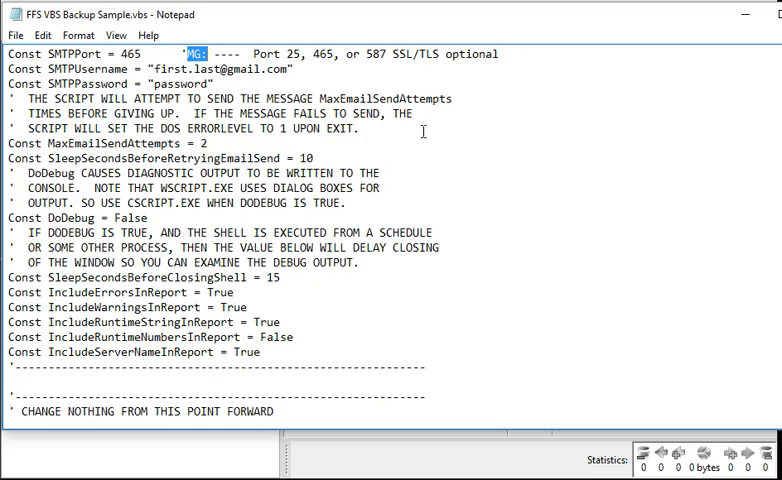
# Scroll through the backup script's changelog and settings in Notepad.
pyautogui.scroll(3)
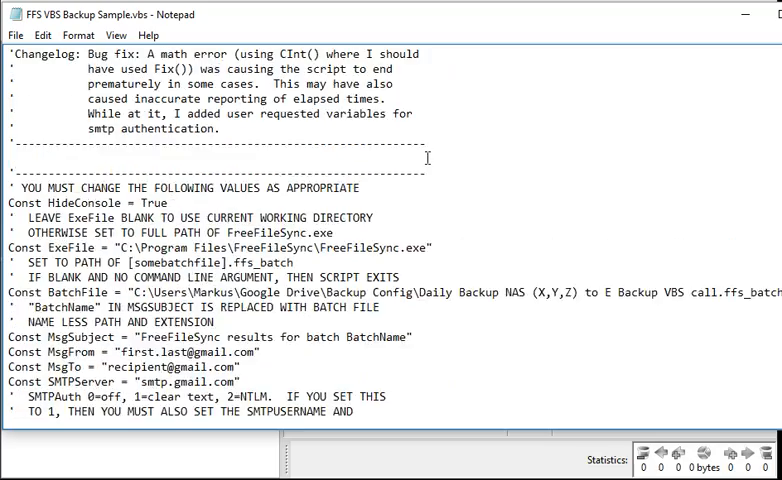
pyautogui.scroll(3)
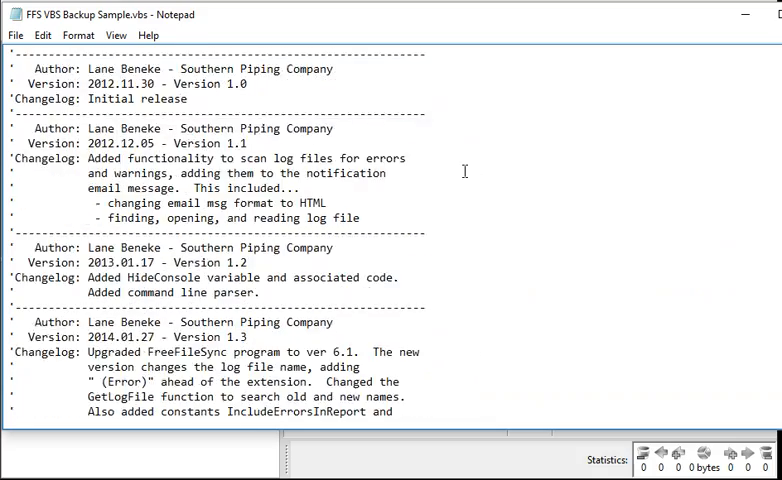
pyautogui.scroll(-3)
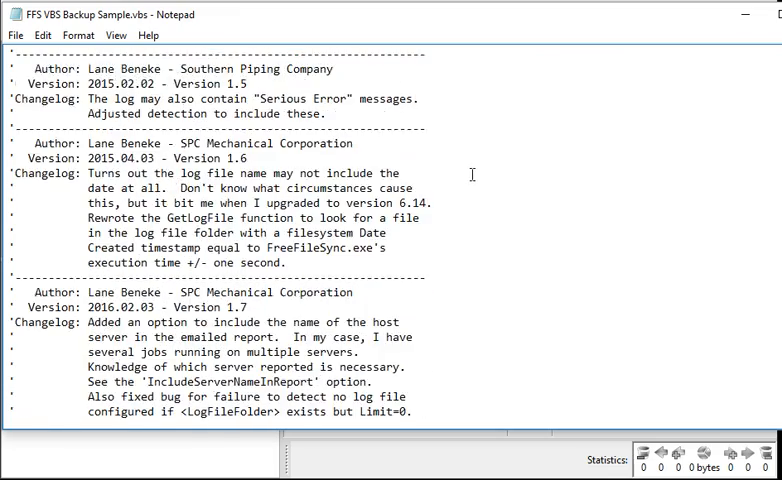
pyautogui.scroll(3)
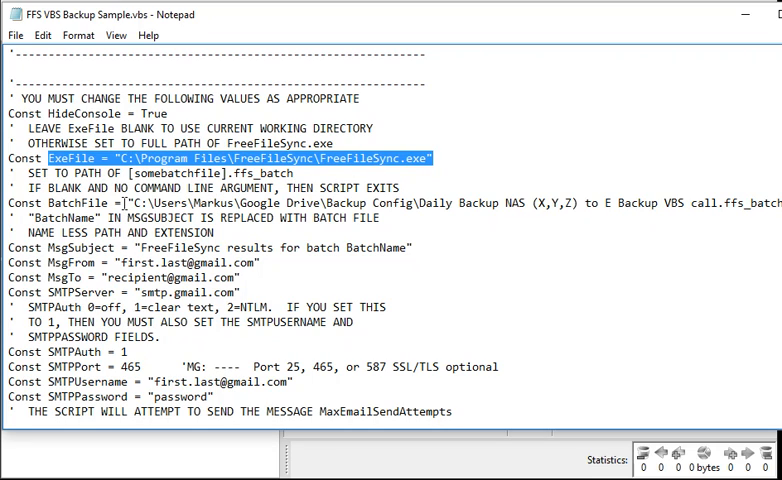
pyautogui.click(123, 202)
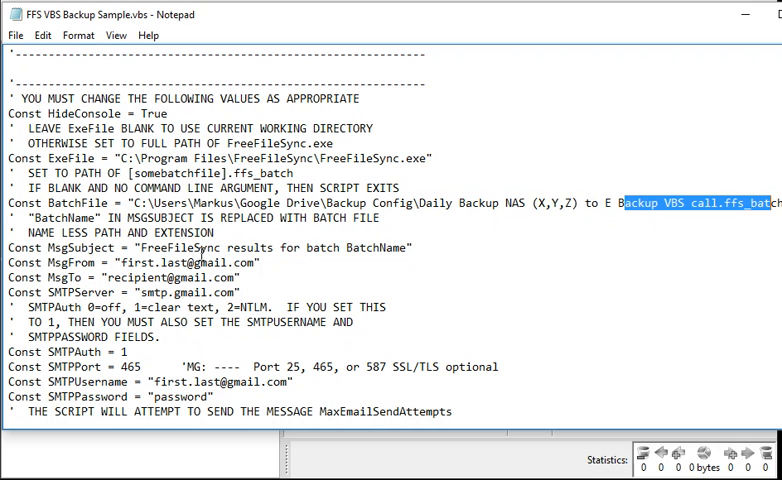
pyautogui.moveTo(150, 268)
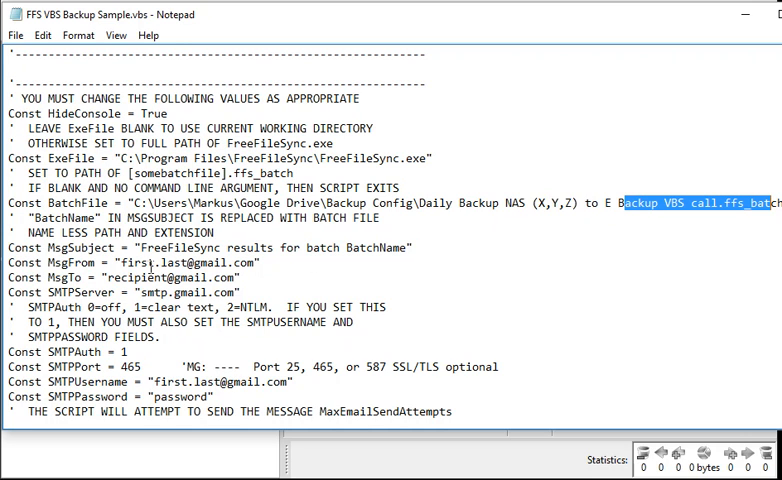
pyautogui.scroll(-3)
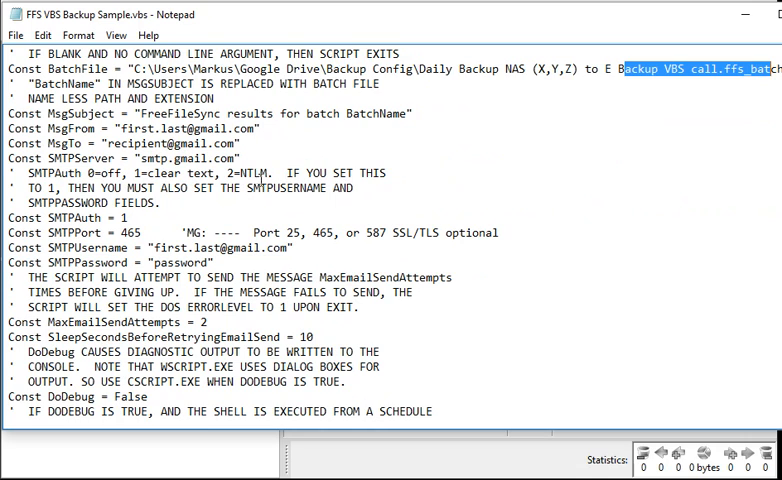
pyautogui.scroll(-3)
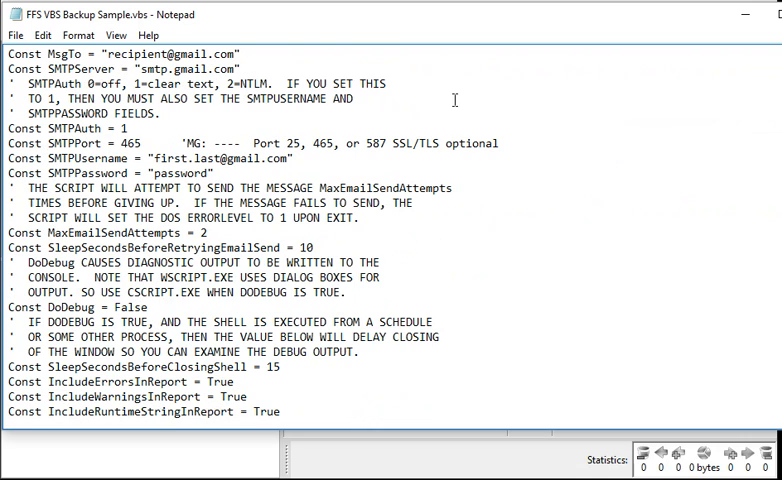
pyautogui.moveTo(499, 123)
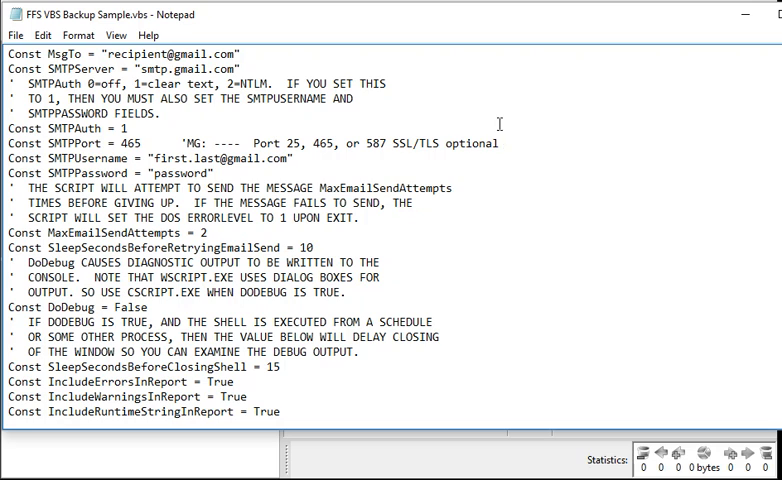
pyautogui.moveTo(199, 166)
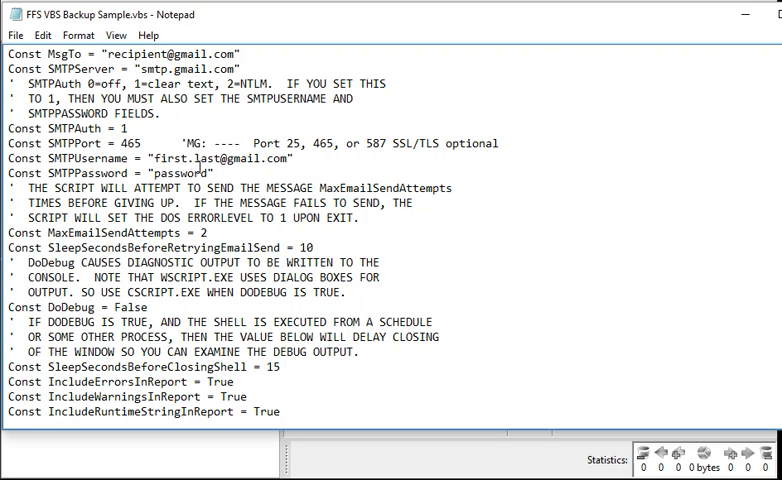
pyautogui.moveTo(415, 148)
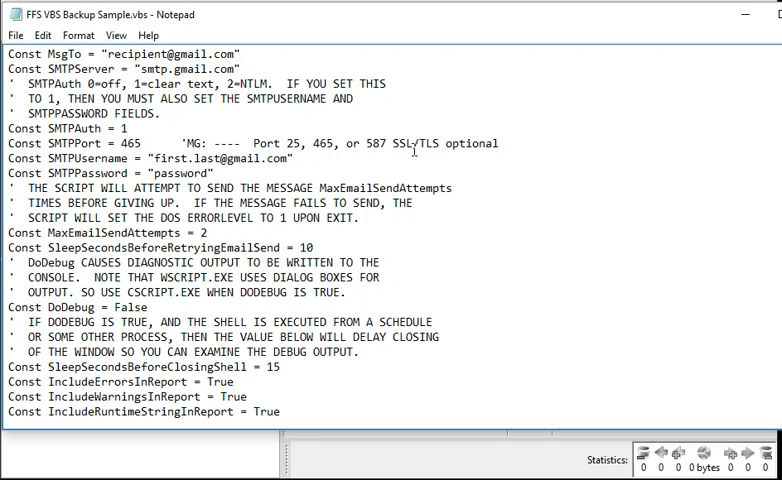
pyautogui.scroll(3)
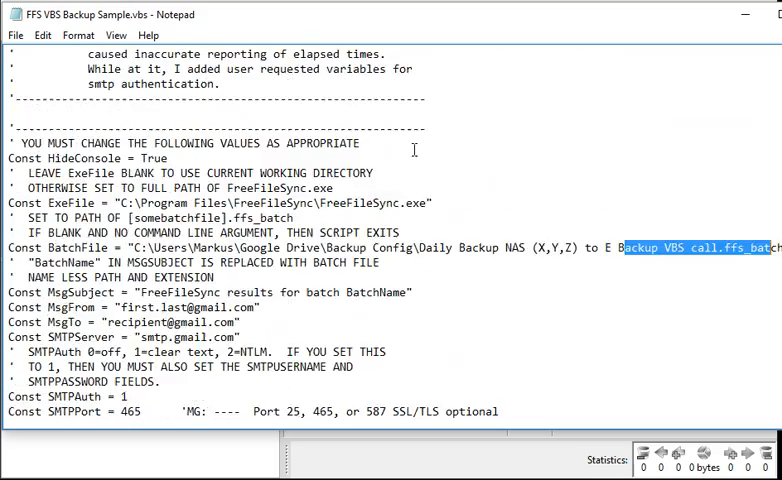
pyautogui.scroll(3)
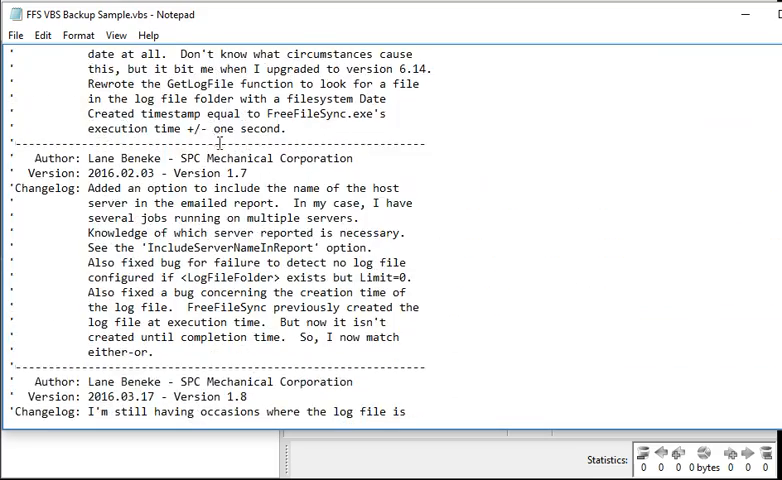
# Search the script downward for each 'mg:' note until no more matches remain.
pyautogui.press('ctrl+f')
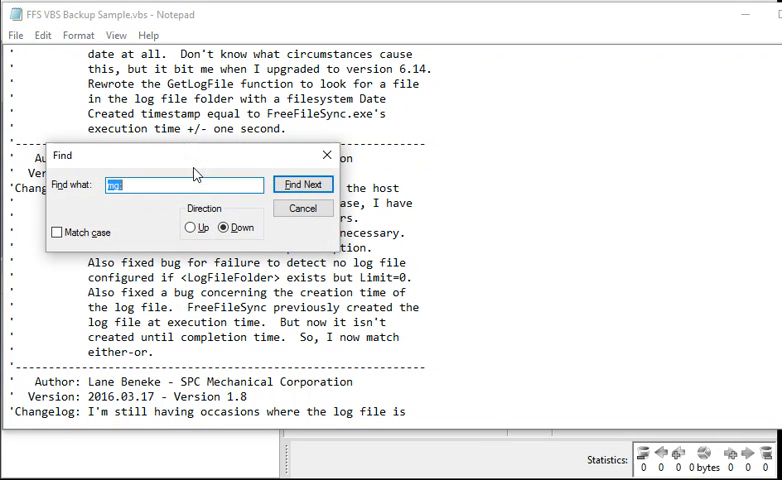
pyautogui.click(303, 184)
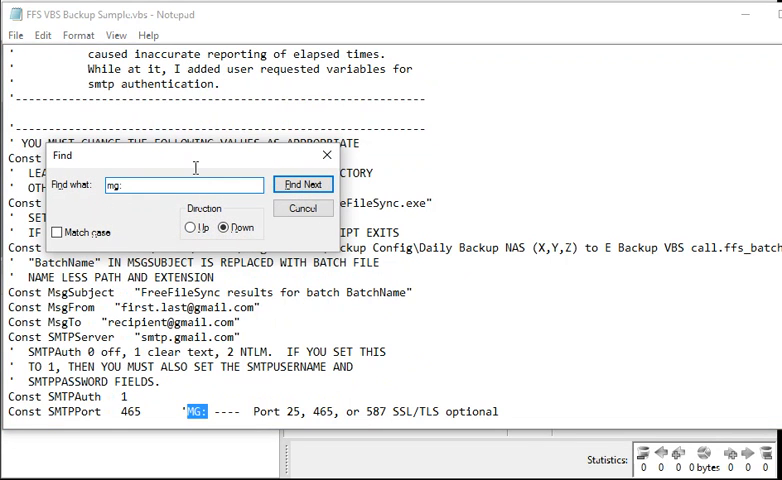
pyautogui.click(302, 184)
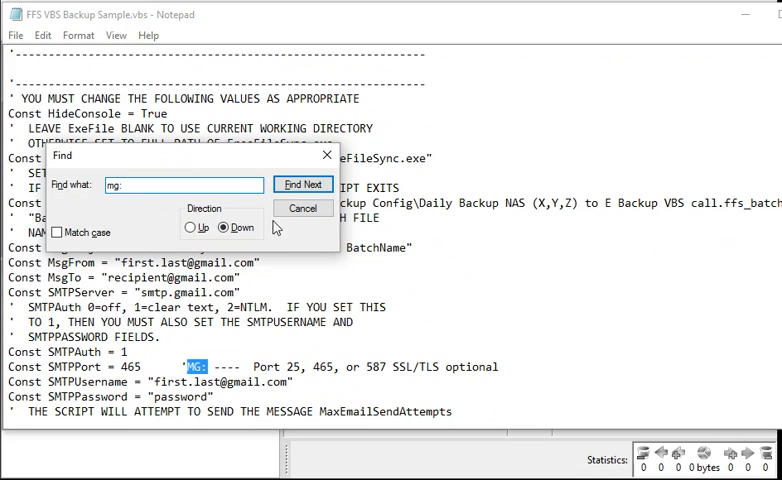
pyautogui.click(302, 184)
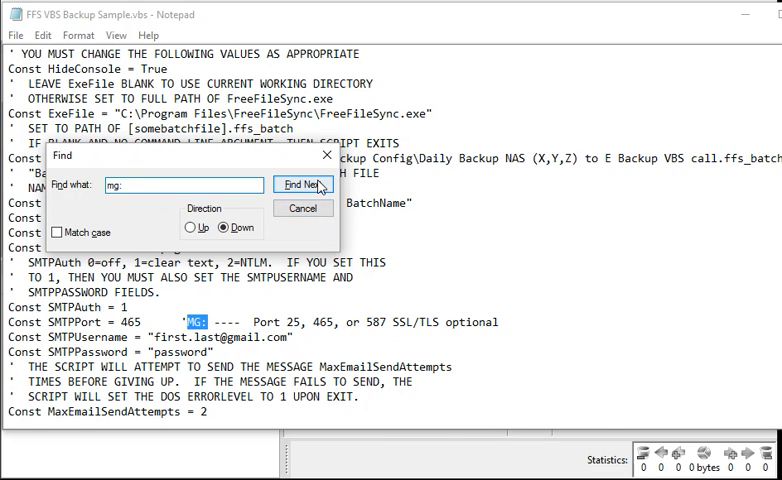
pyautogui.click(304, 185)
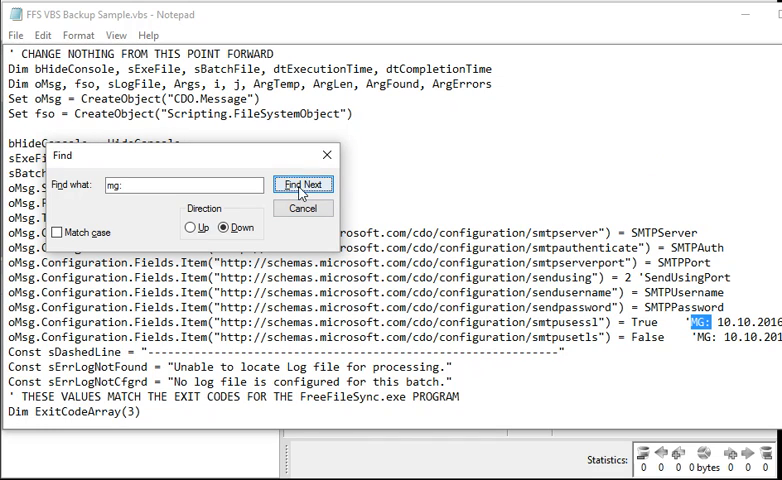
pyautogui.click(304, 184)
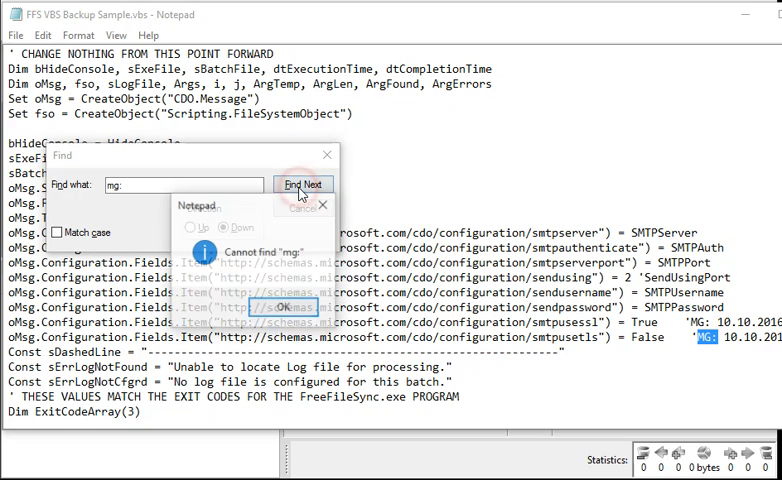
pyautogui.click(290, 306)
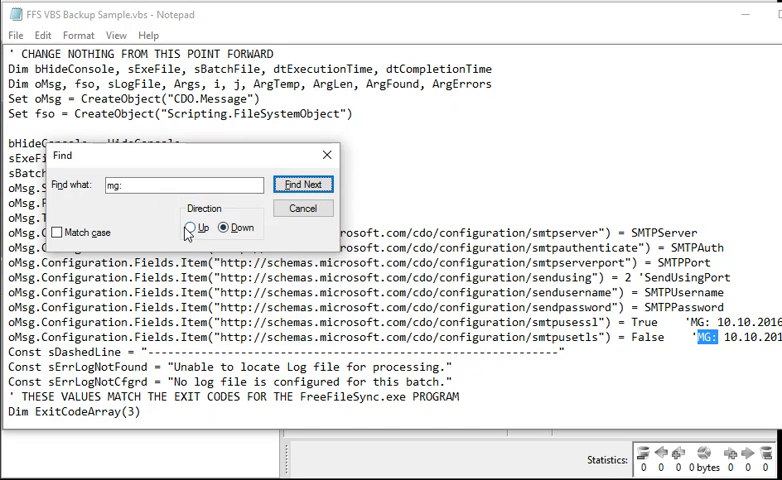
# Search upward back to the 'mg:' note on SMTPPort ports 25, 465, 587.
pyautogui.click(193, 227)
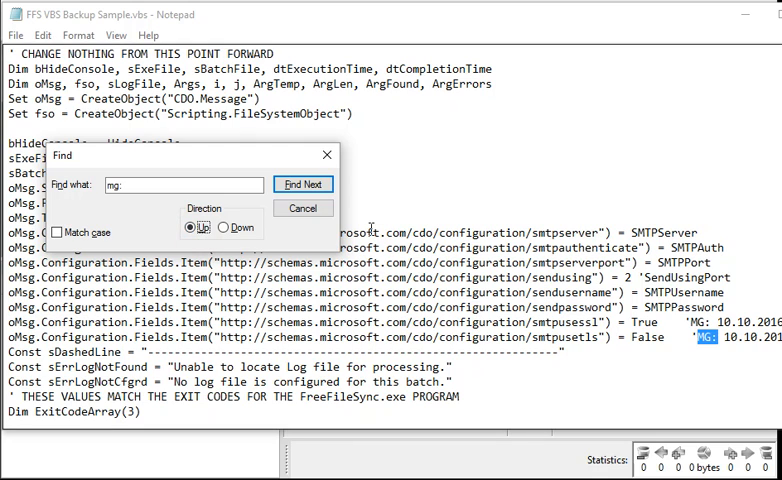
pyautogui.click(304, 184)
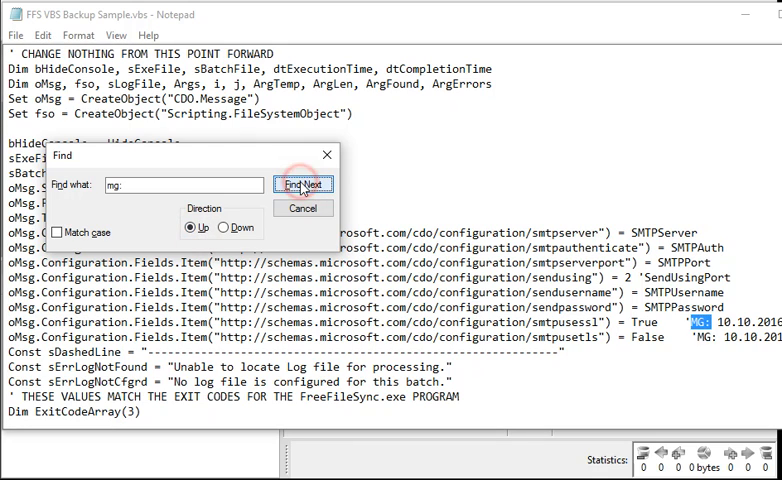
pyautogui.click(303, 184)
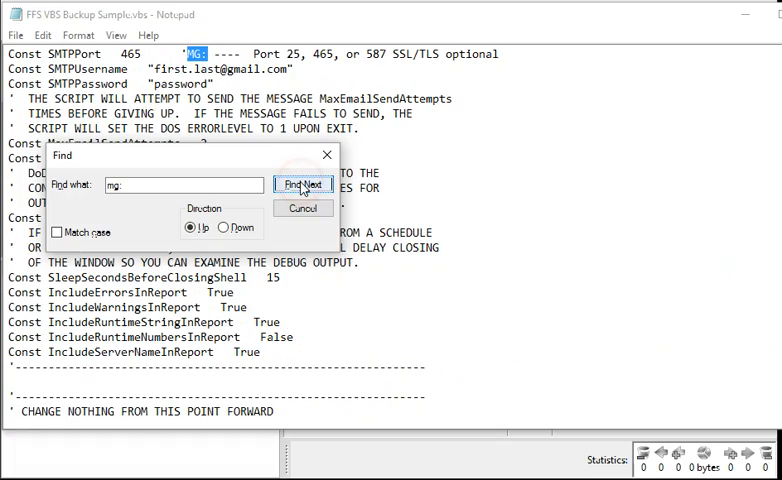
pyautogui.moveTo(324, 156)
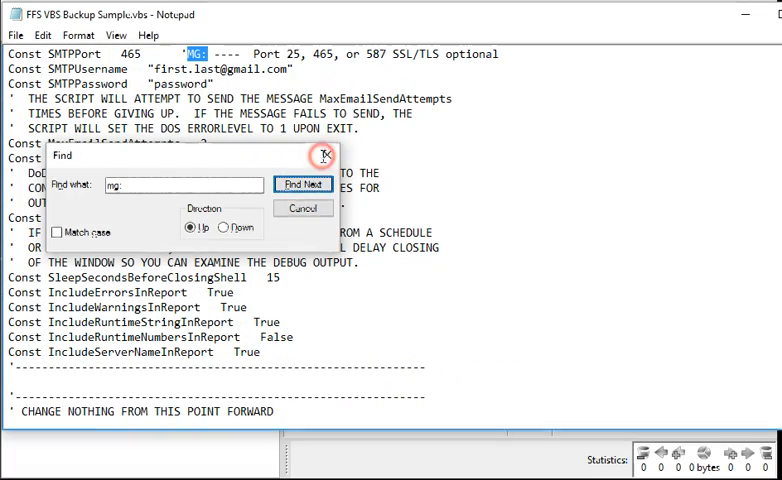
pyautogui.click(324, 157)
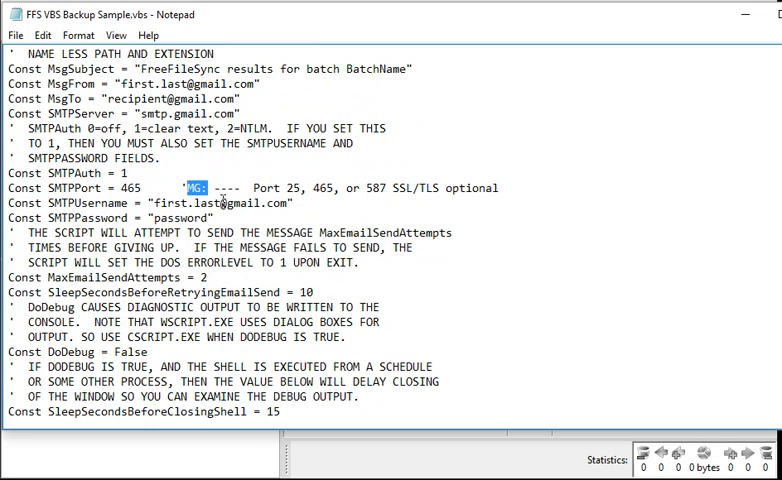
pyautogui.moveTo(635, 130)
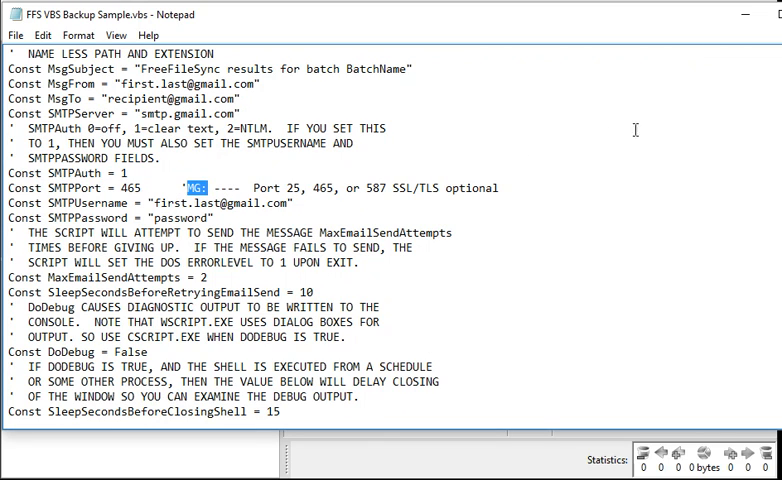
pyautogui.scroll(3)
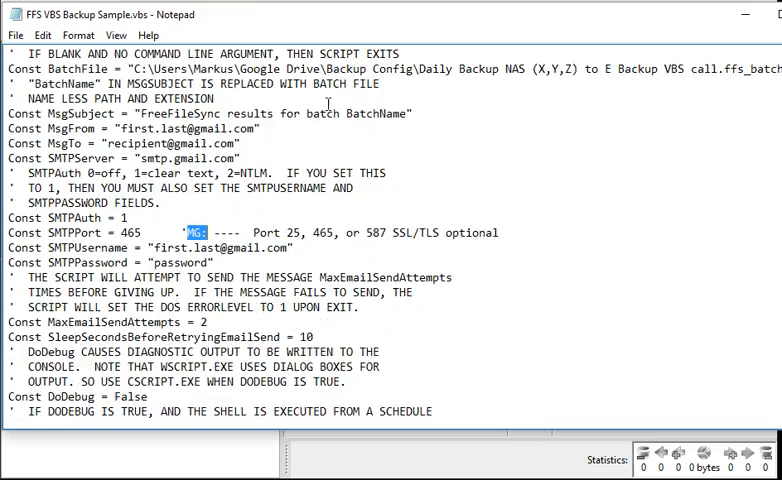
pyautogui.scroll(3)
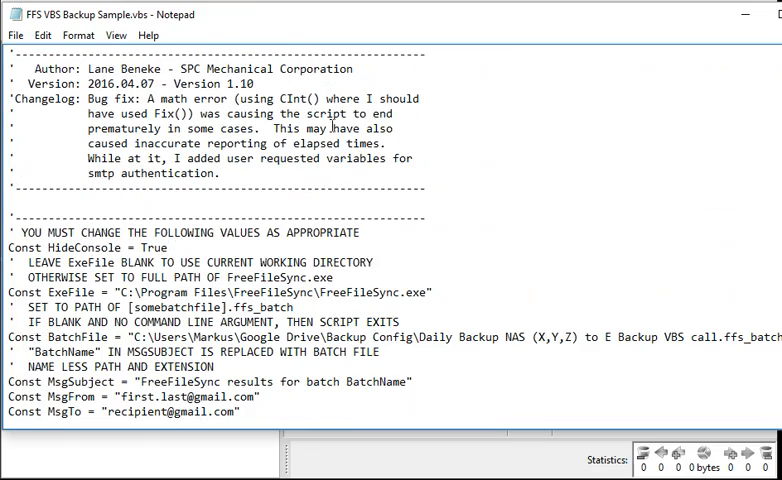
pyautogui.scroll(3)
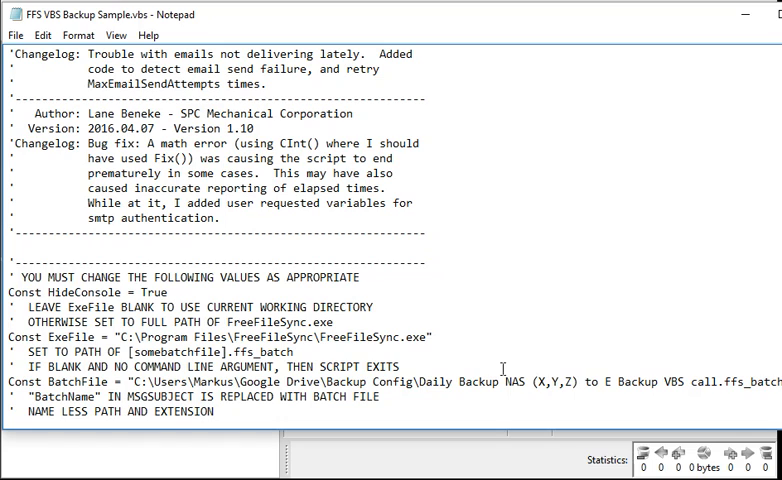
pyautogui.moveTo(747, 351)
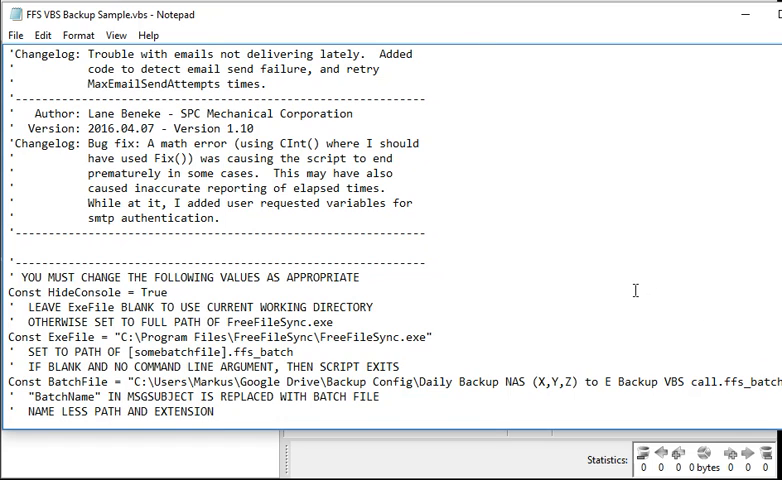
pyautogui.moveTo(583, 297)
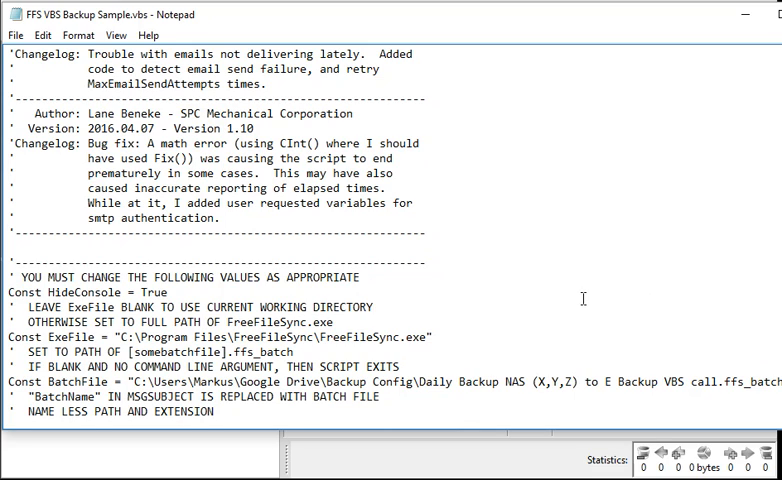
pyautogui.moveTo(579, 275)
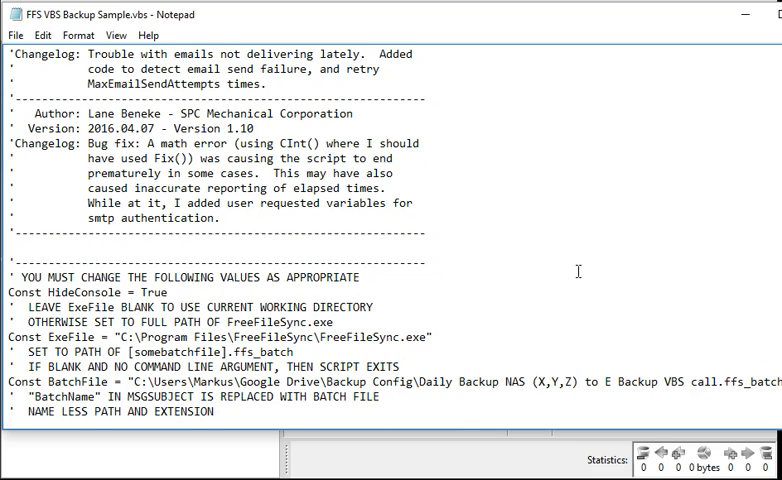
pyautogui.moveTo(594, 291)
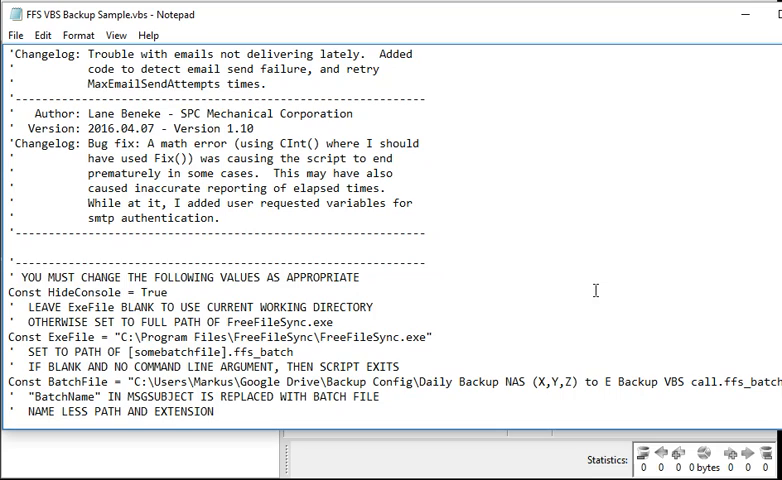
pyautogui.moveTo(596, 5)
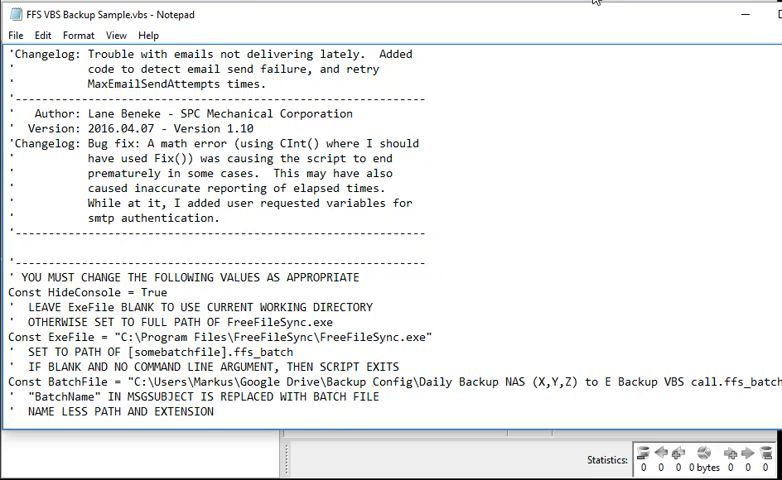
pyautogui.scroll(-3)
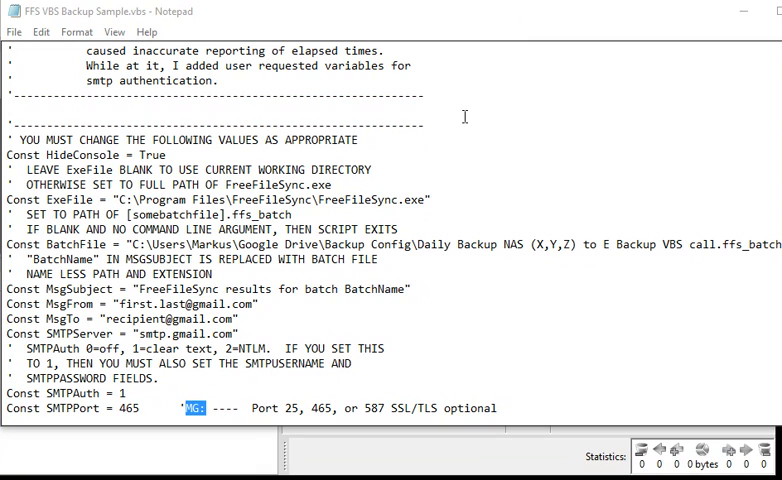
pyautogui.moveTo(467, 128)
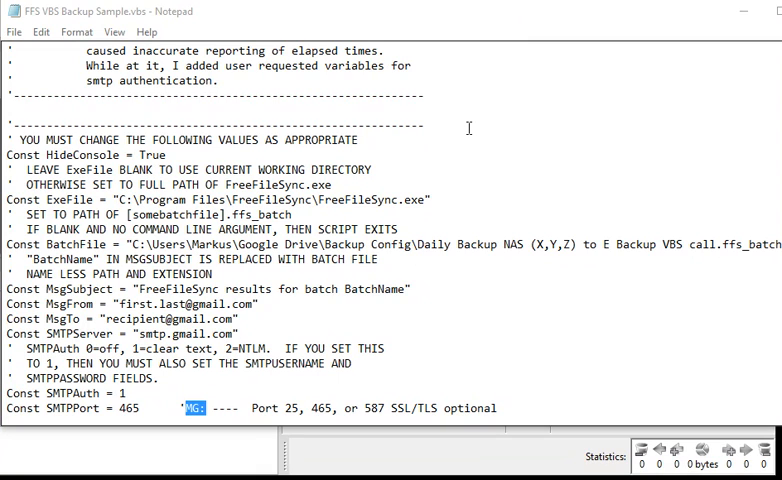